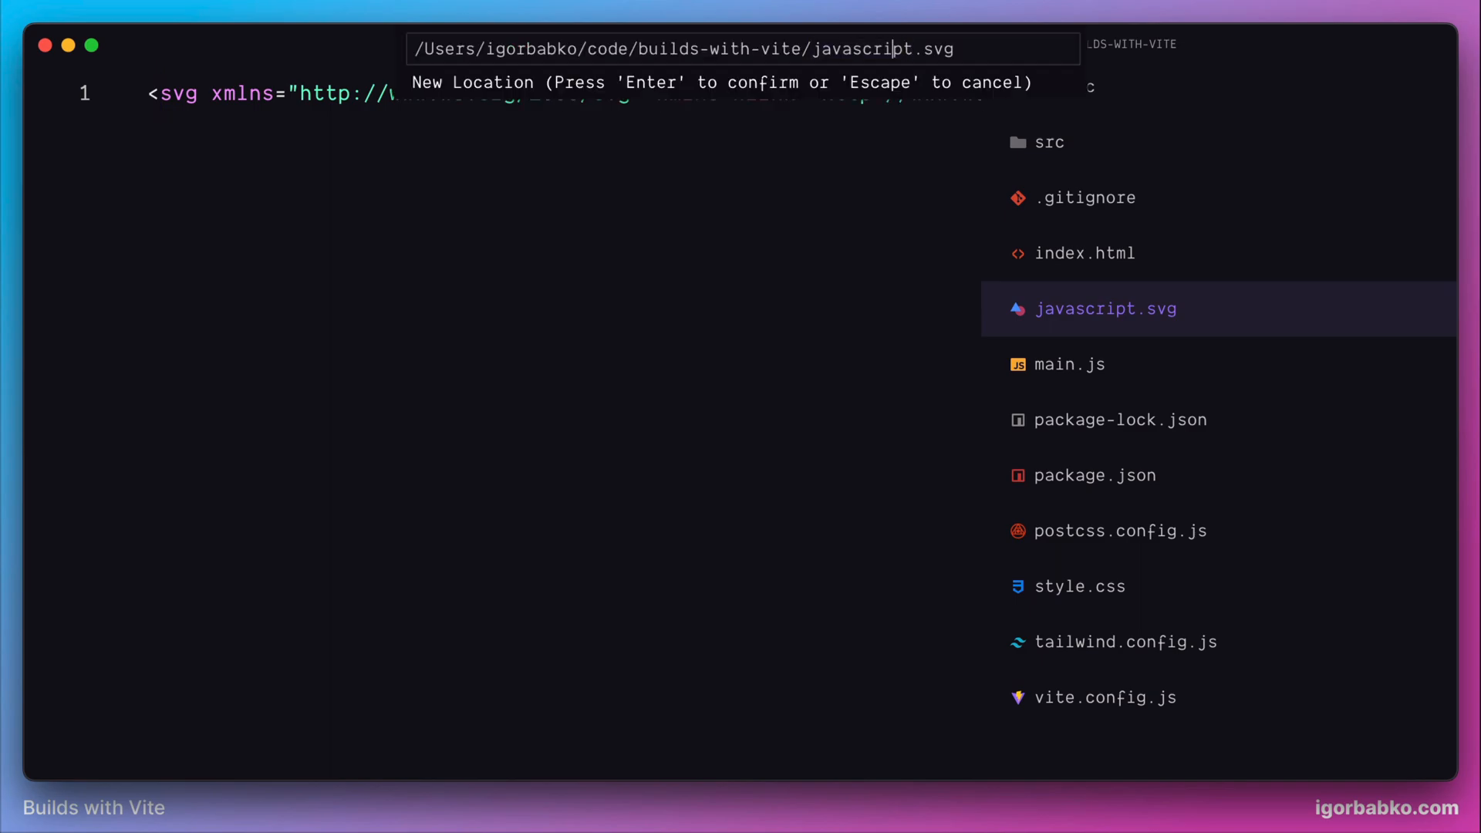
Step: Move javascript.svg from the project root into src/assets/img
type("src")
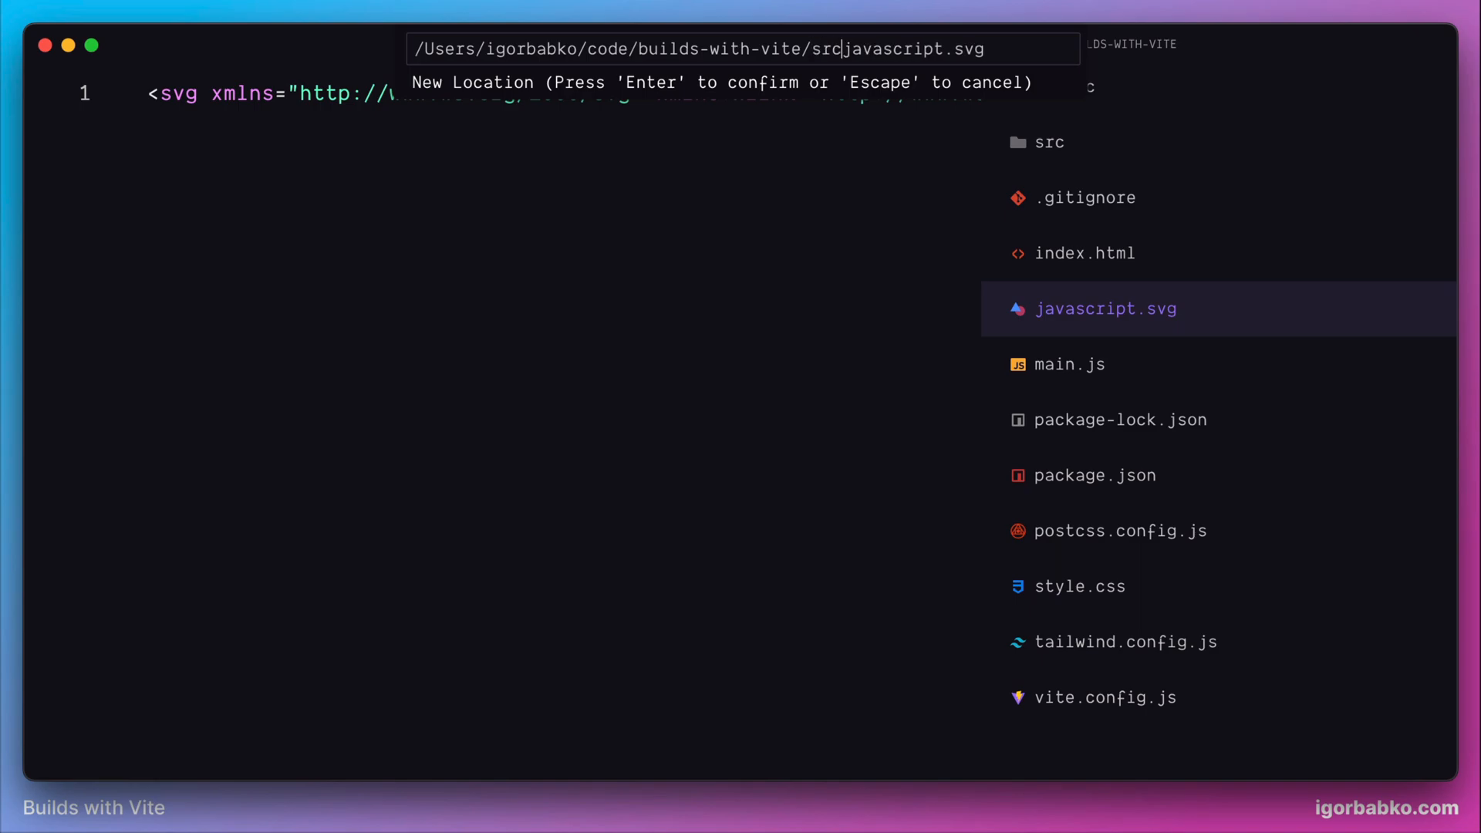
type("assets/im")
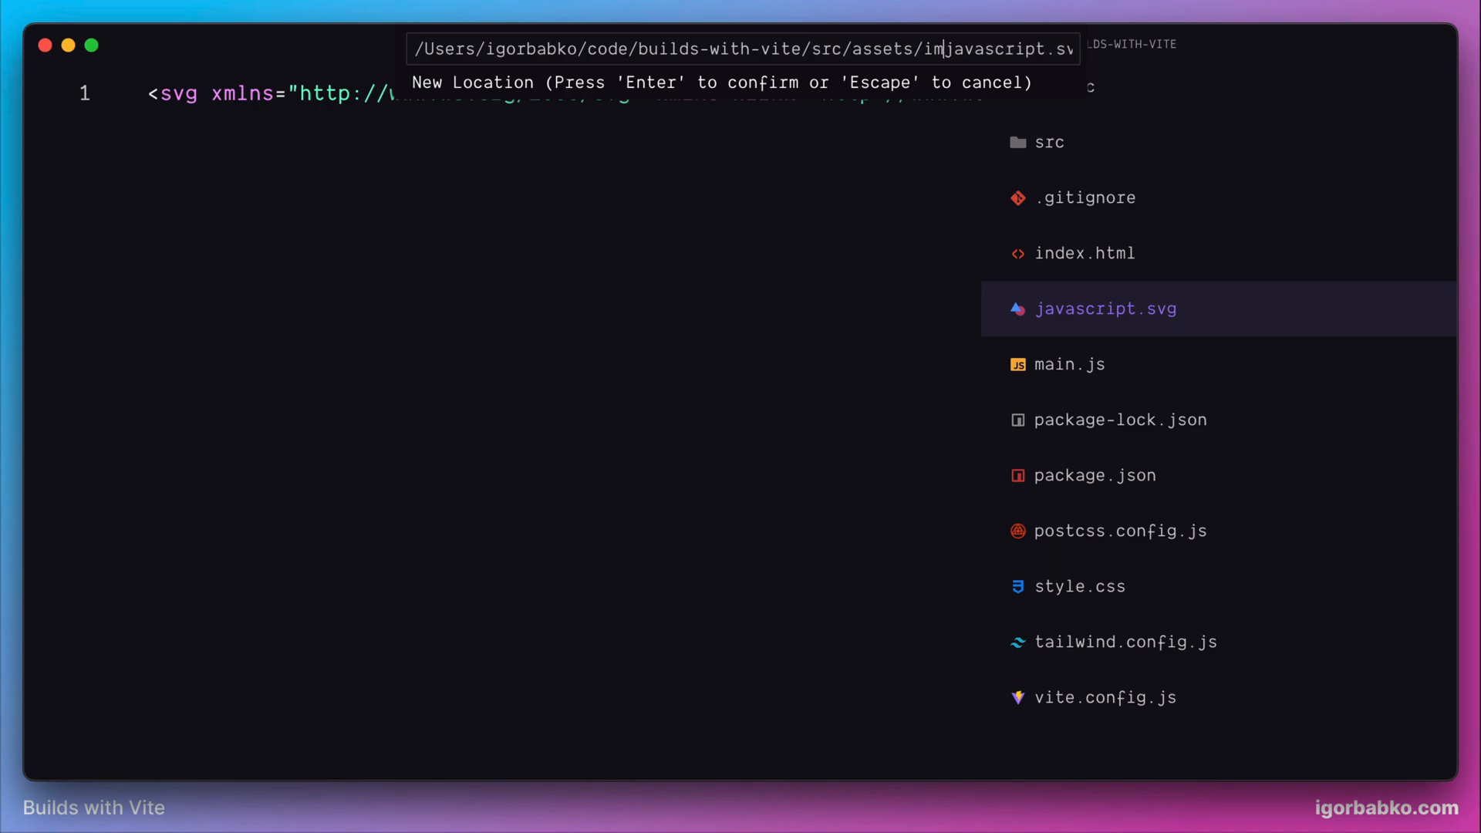
key("Return")
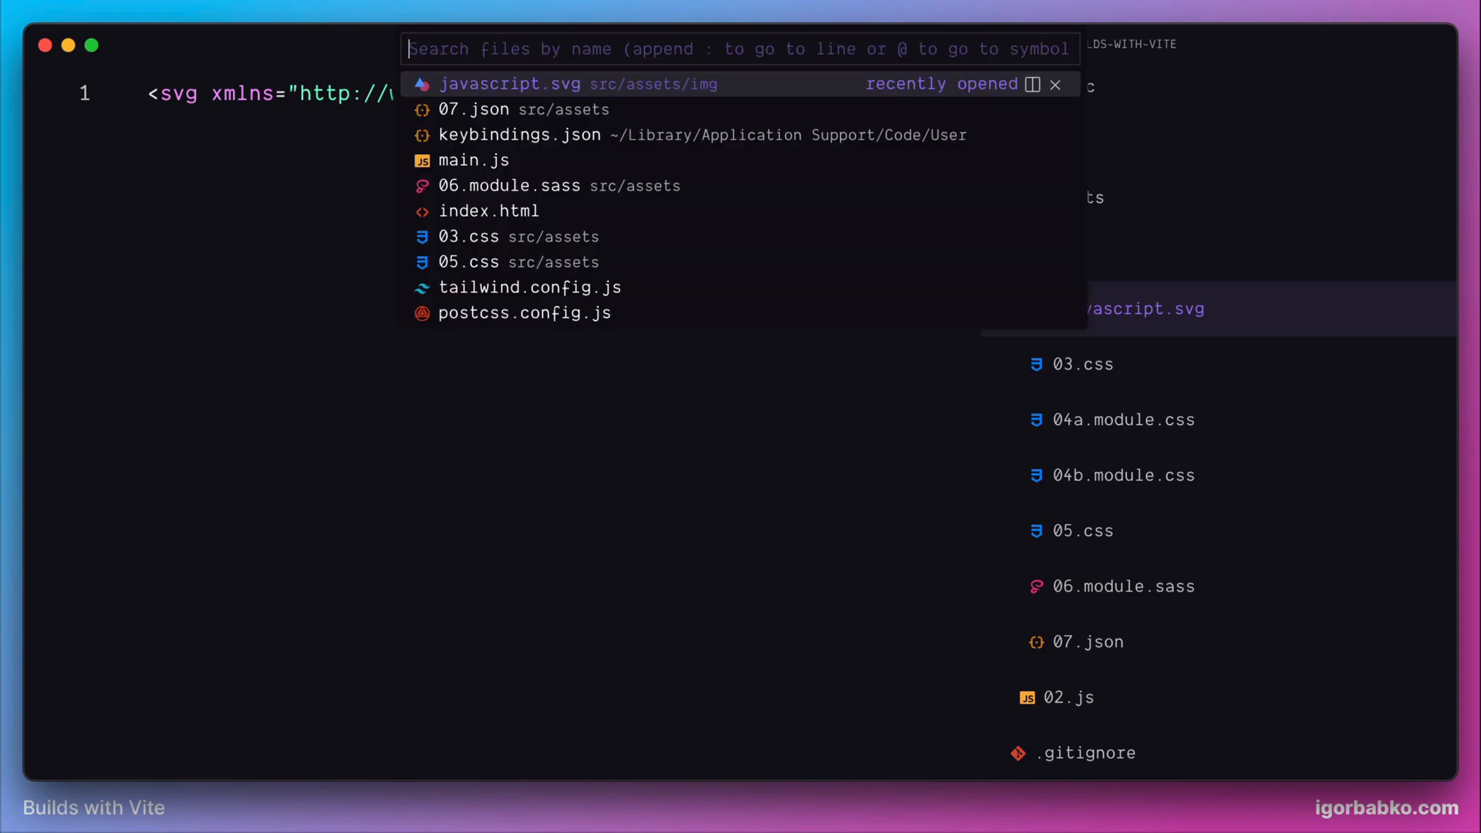
Step: In main.js, import imageUrl from './src/assets/img/javascript.svg'
left_click(473, 159)
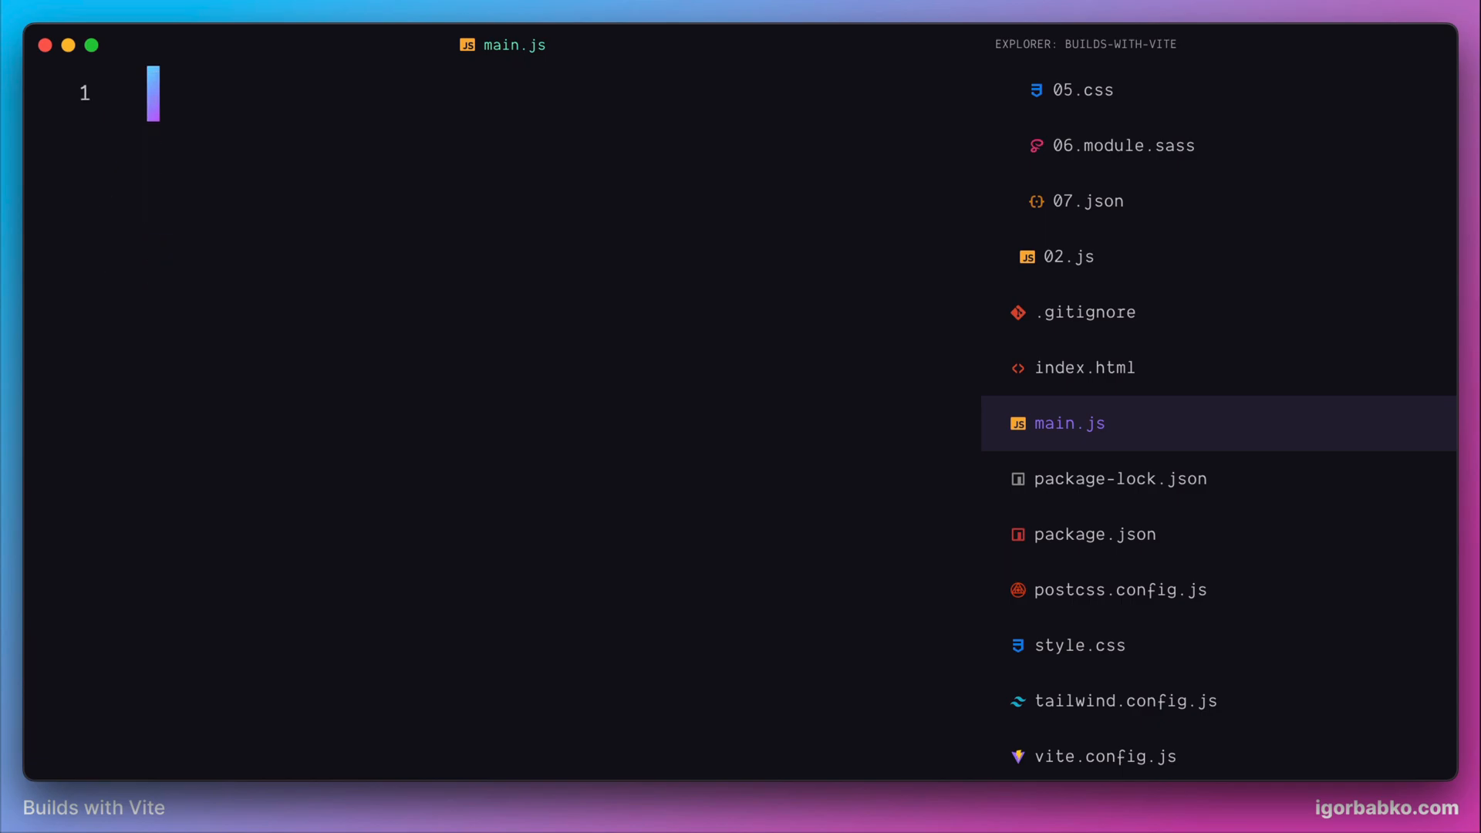
type("import  from ''")
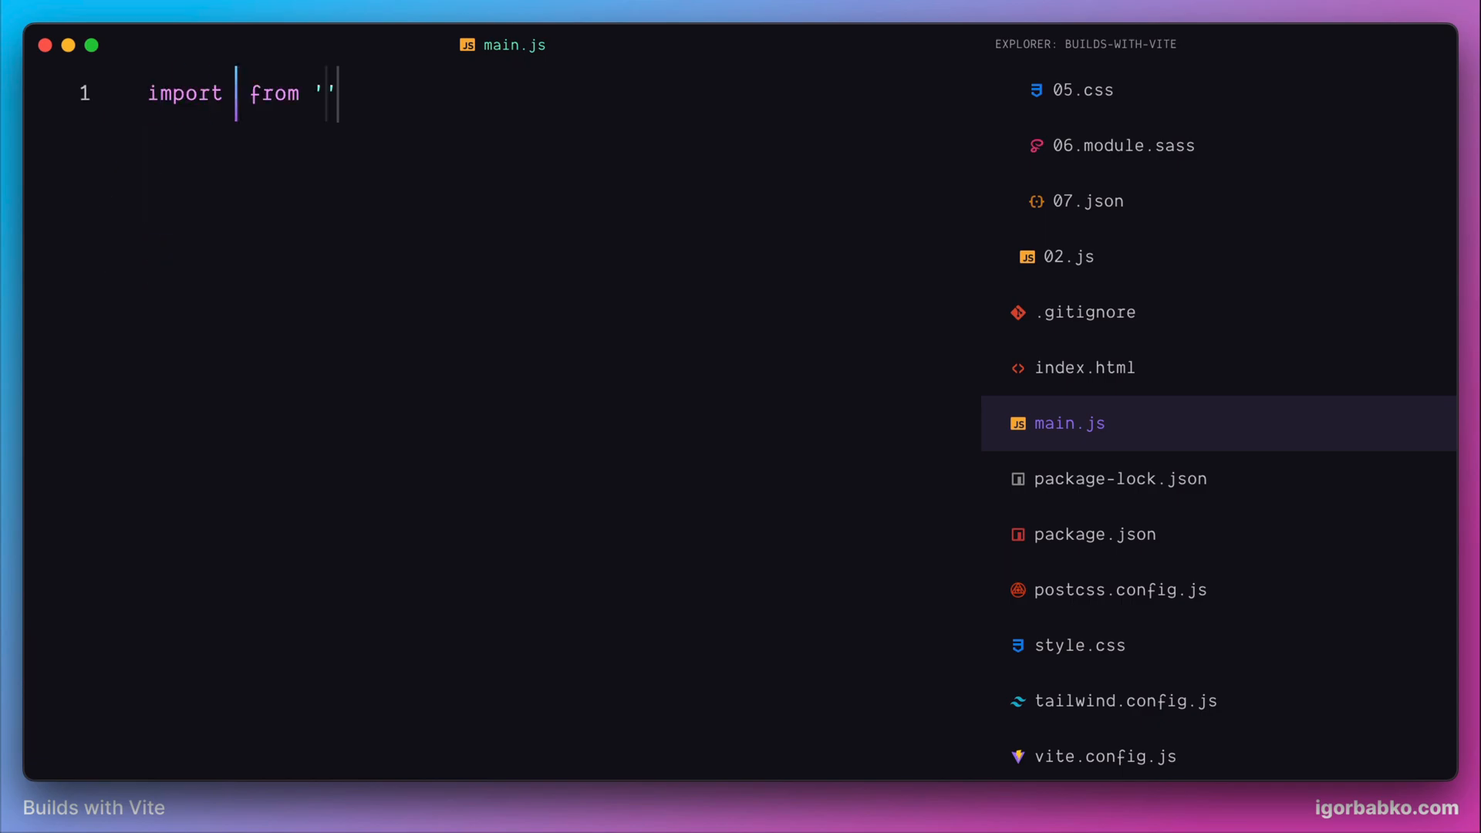
type("imageUrl")
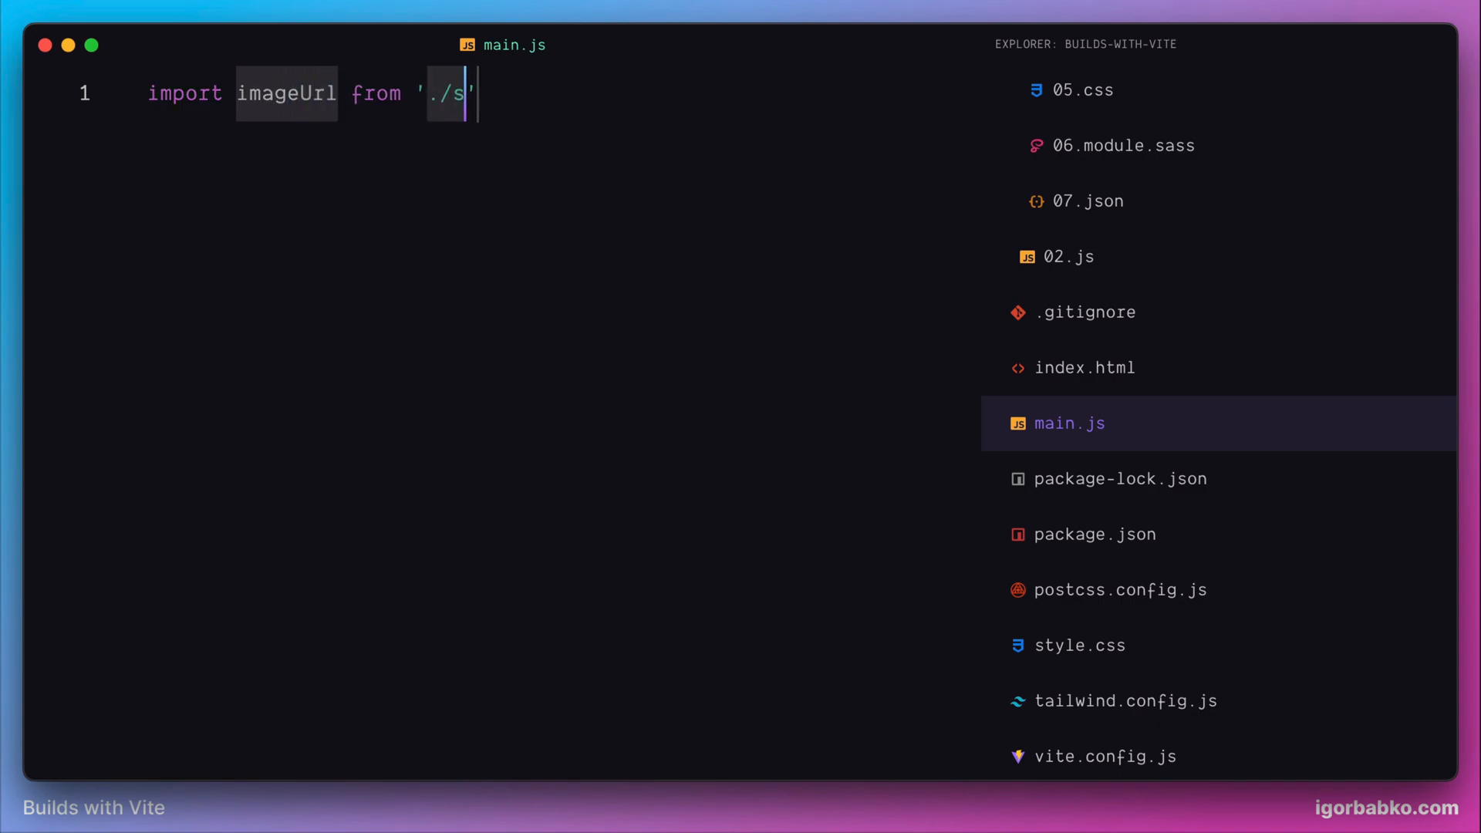
type("rc/assets/")
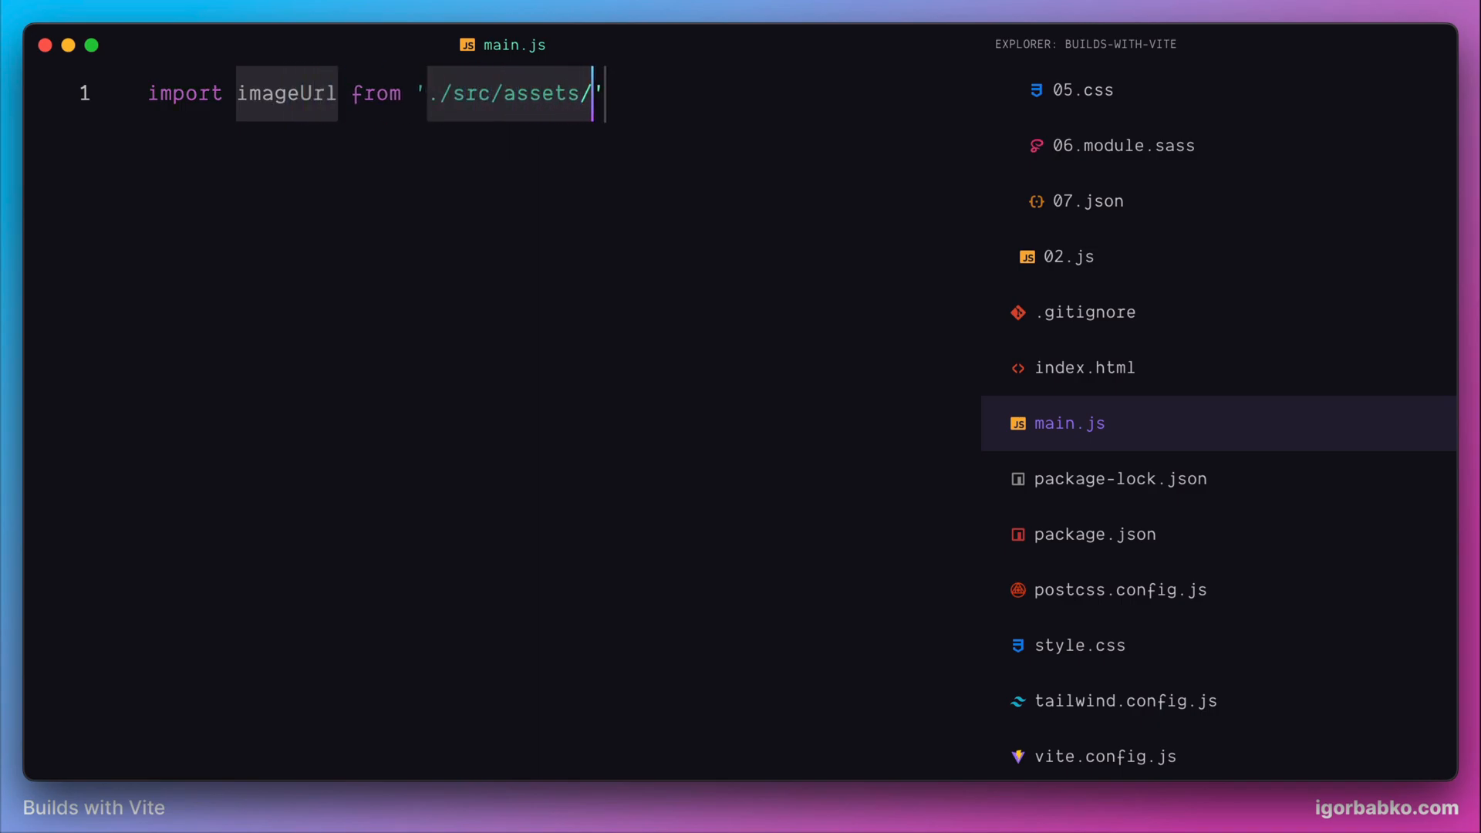
type("img/javascript")
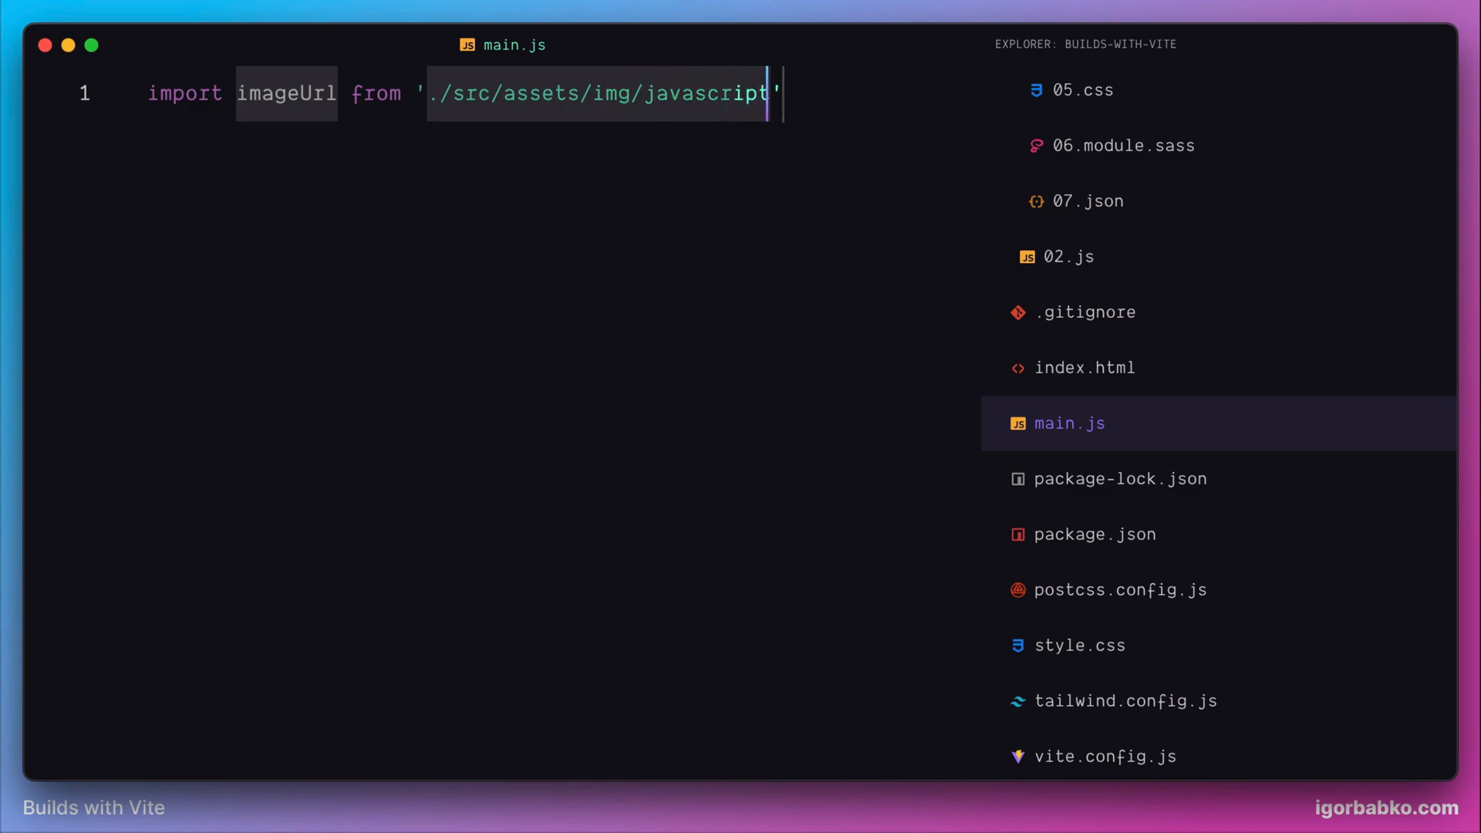
type(".svg")
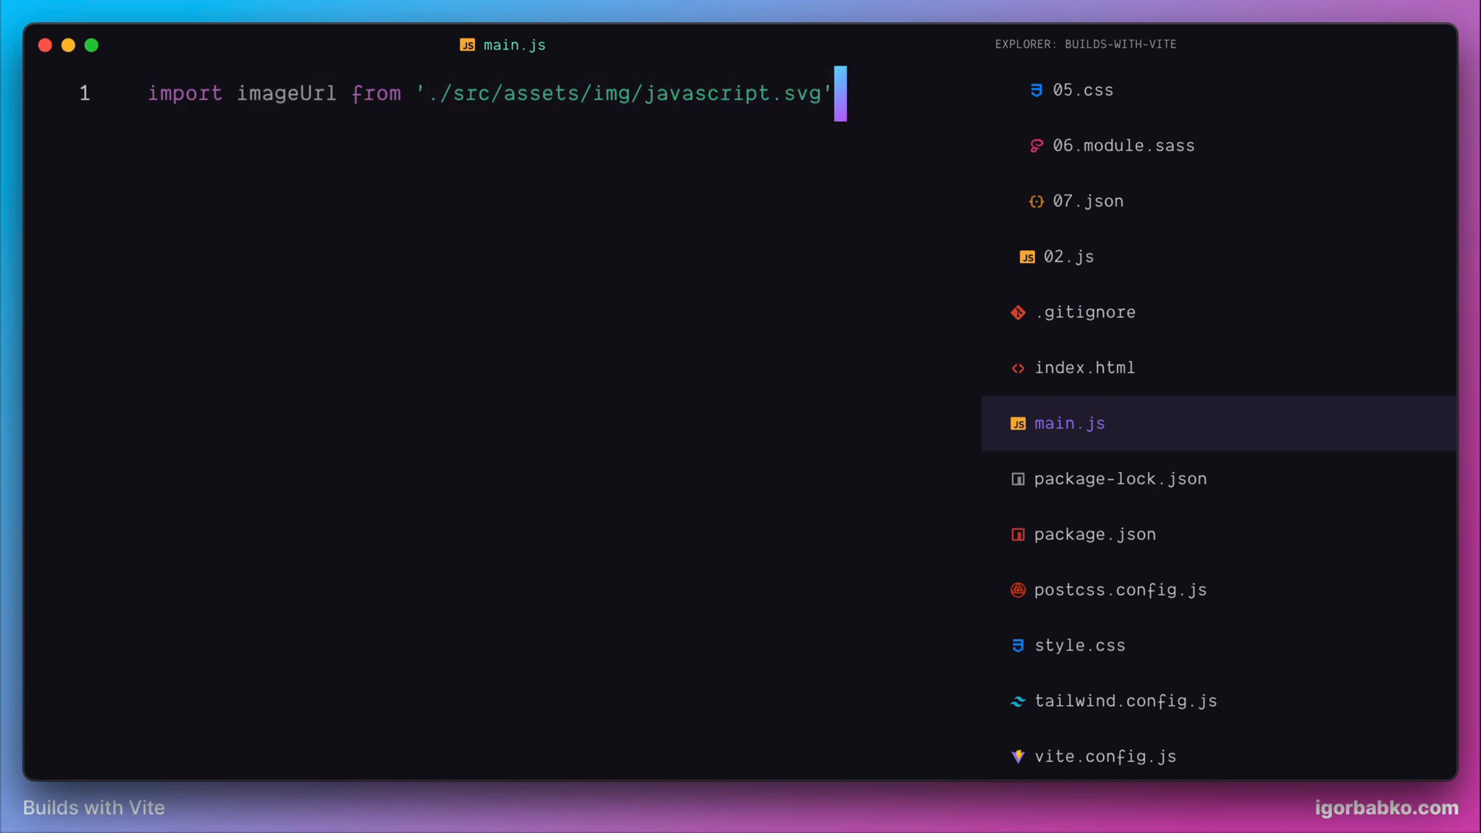
Step: Add console.log(imageUrl) on the line after the import
key("Return")
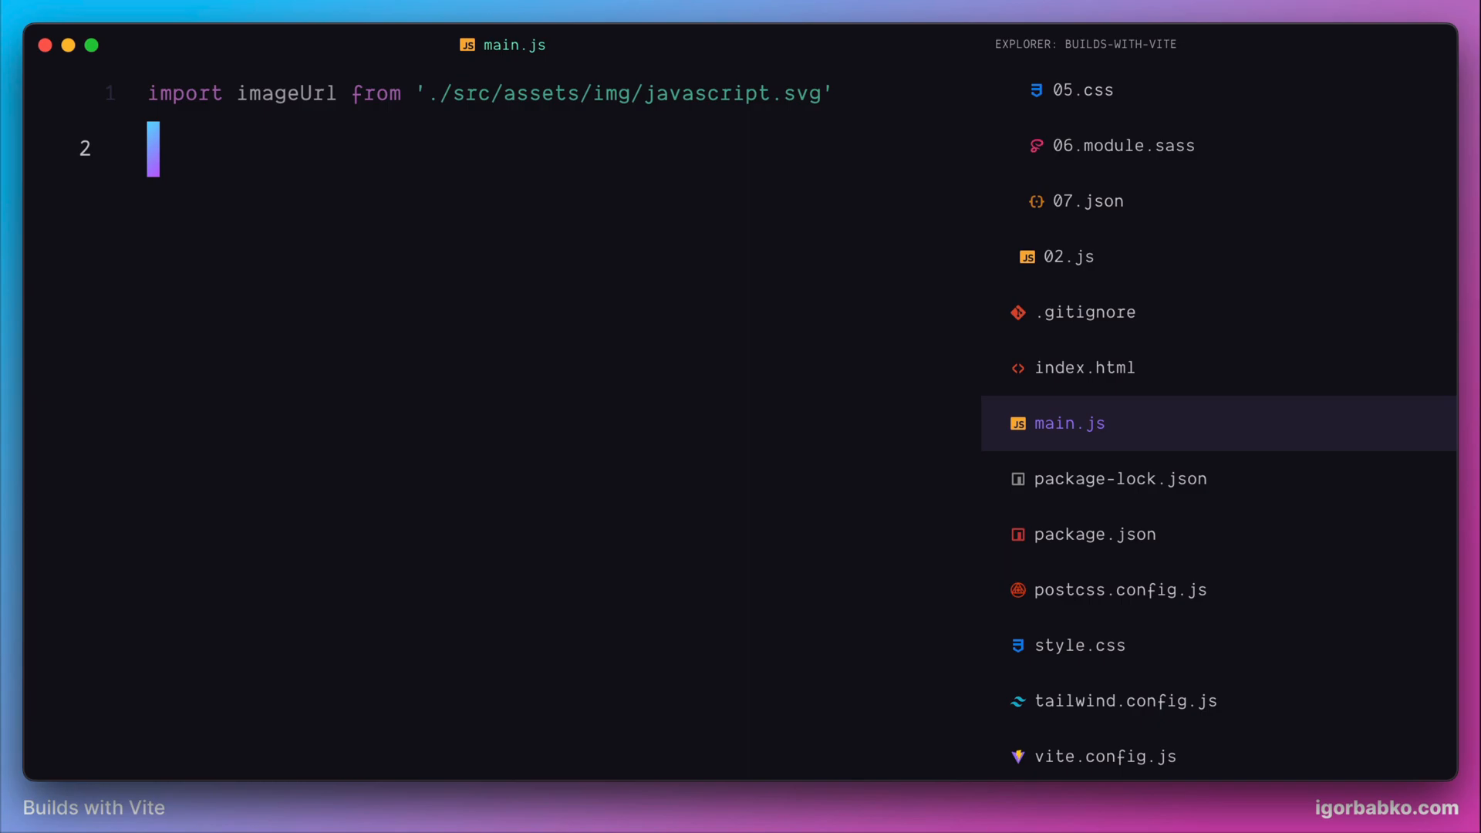
type("console.log();")
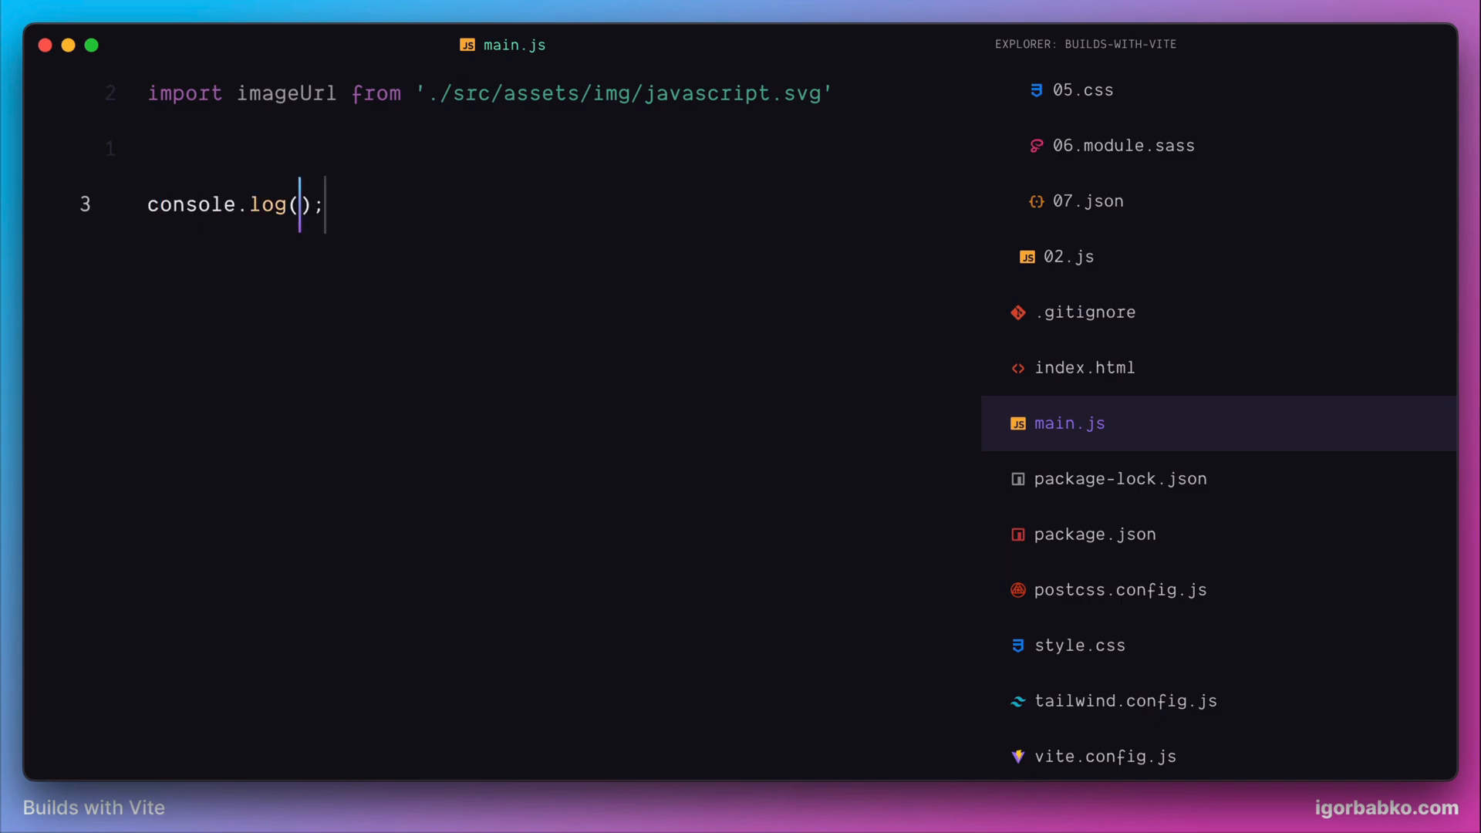
type("imageUrl")
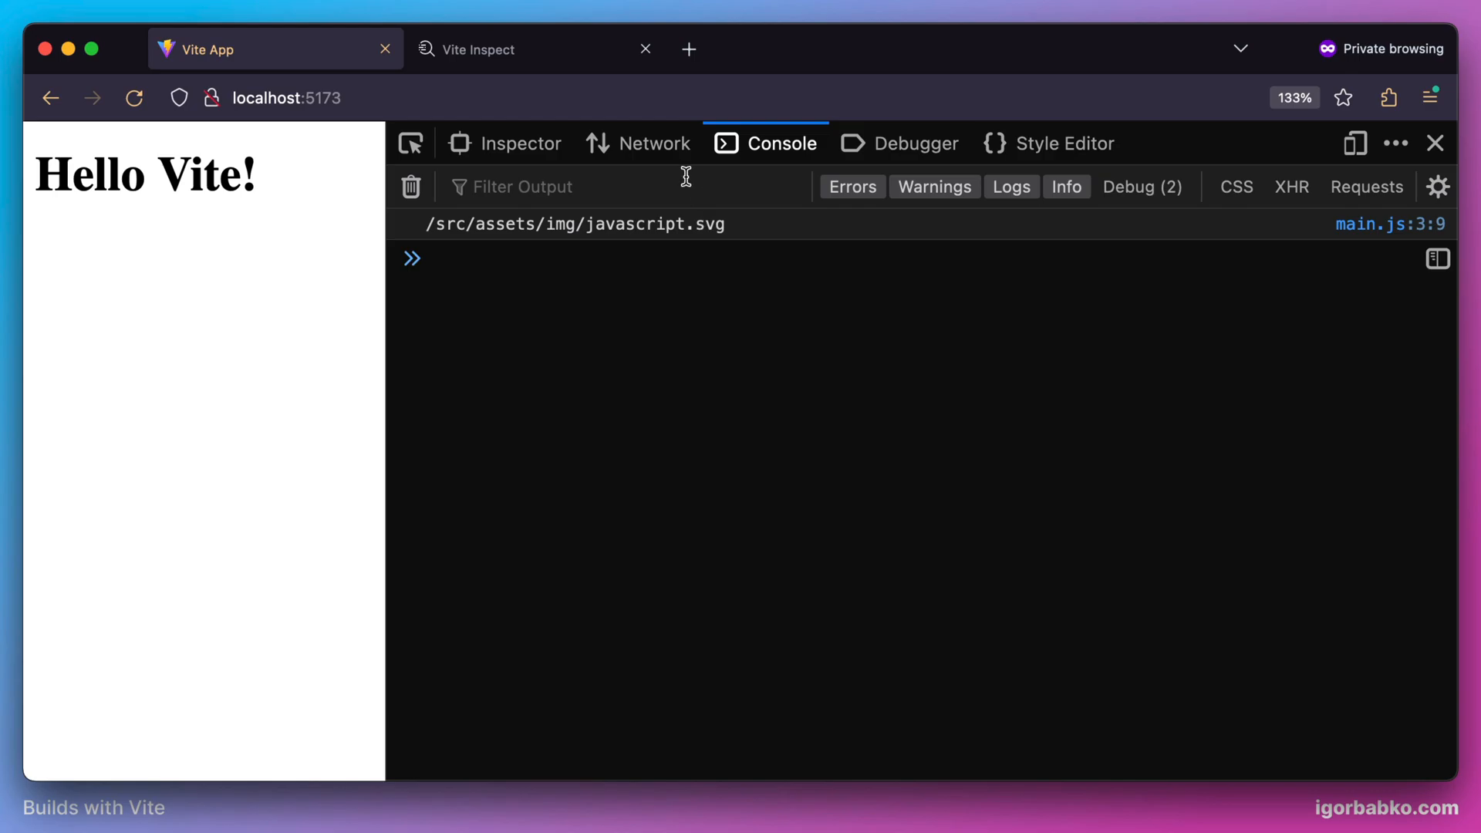
Step: In the Network panel, view the responses of javascript.svg?import and the served main.js
left_click(653, 142)
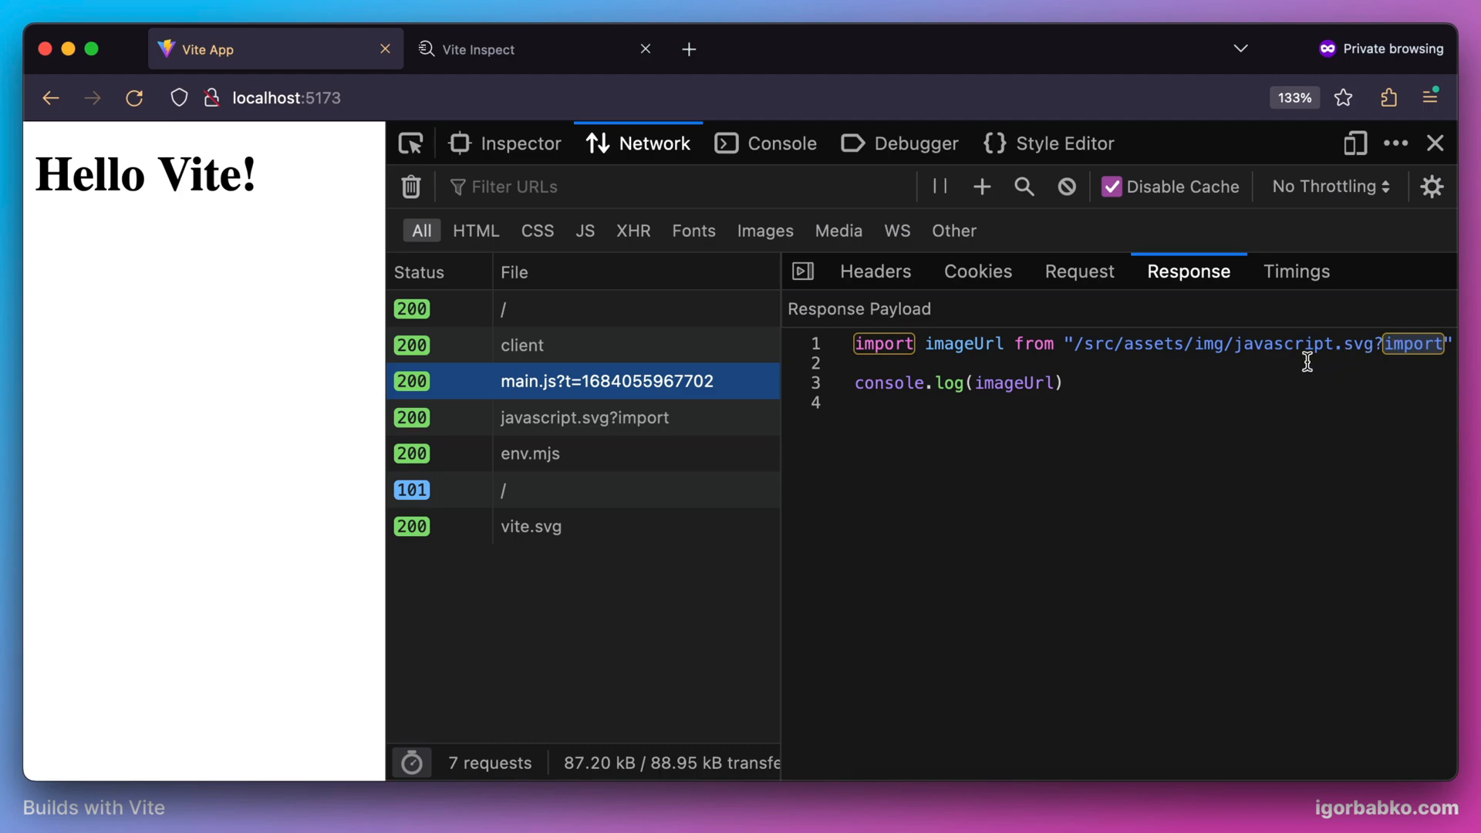
left_click(583, 418)
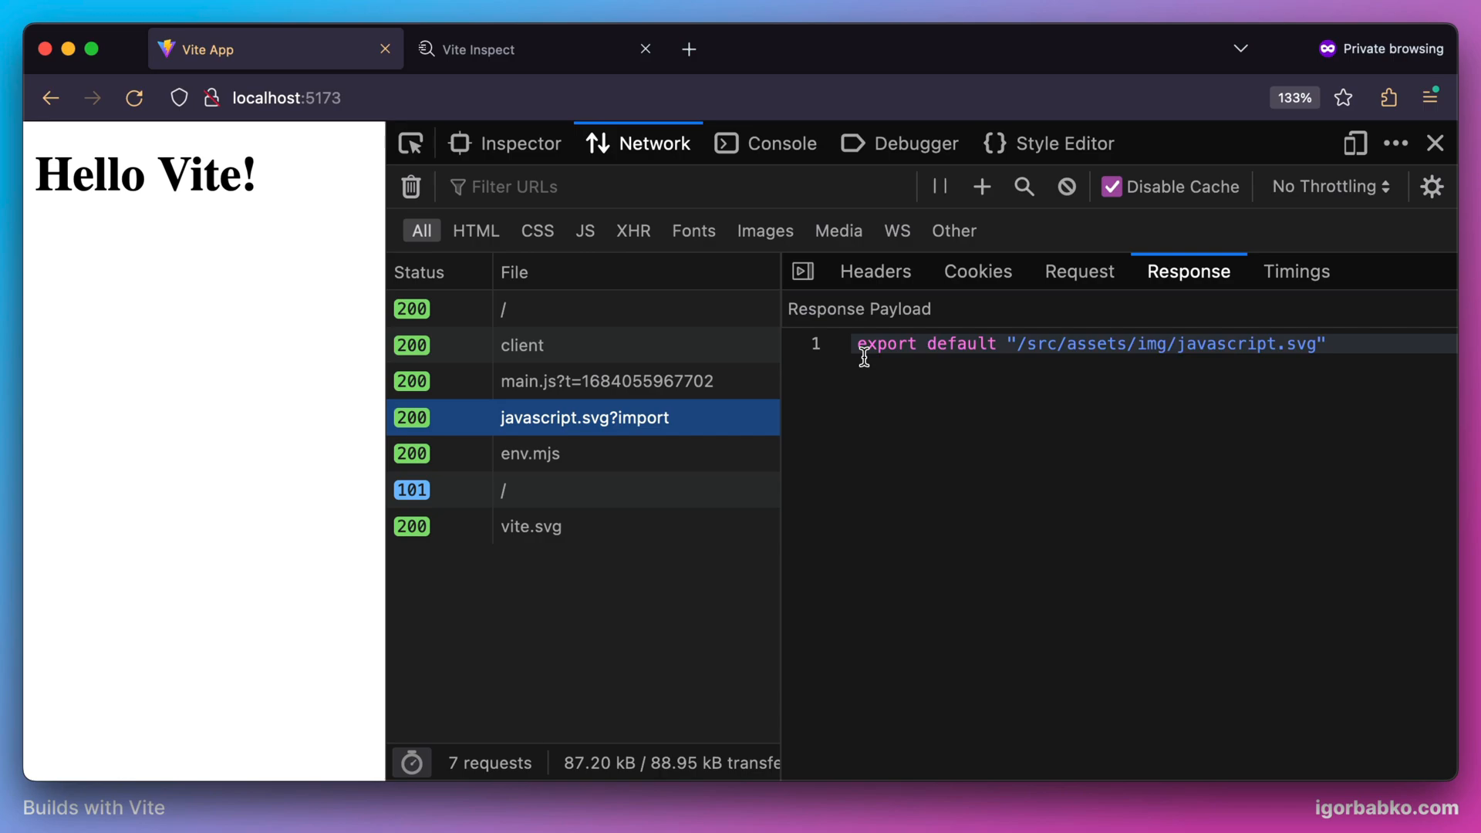
mouse_move(1327, 333)
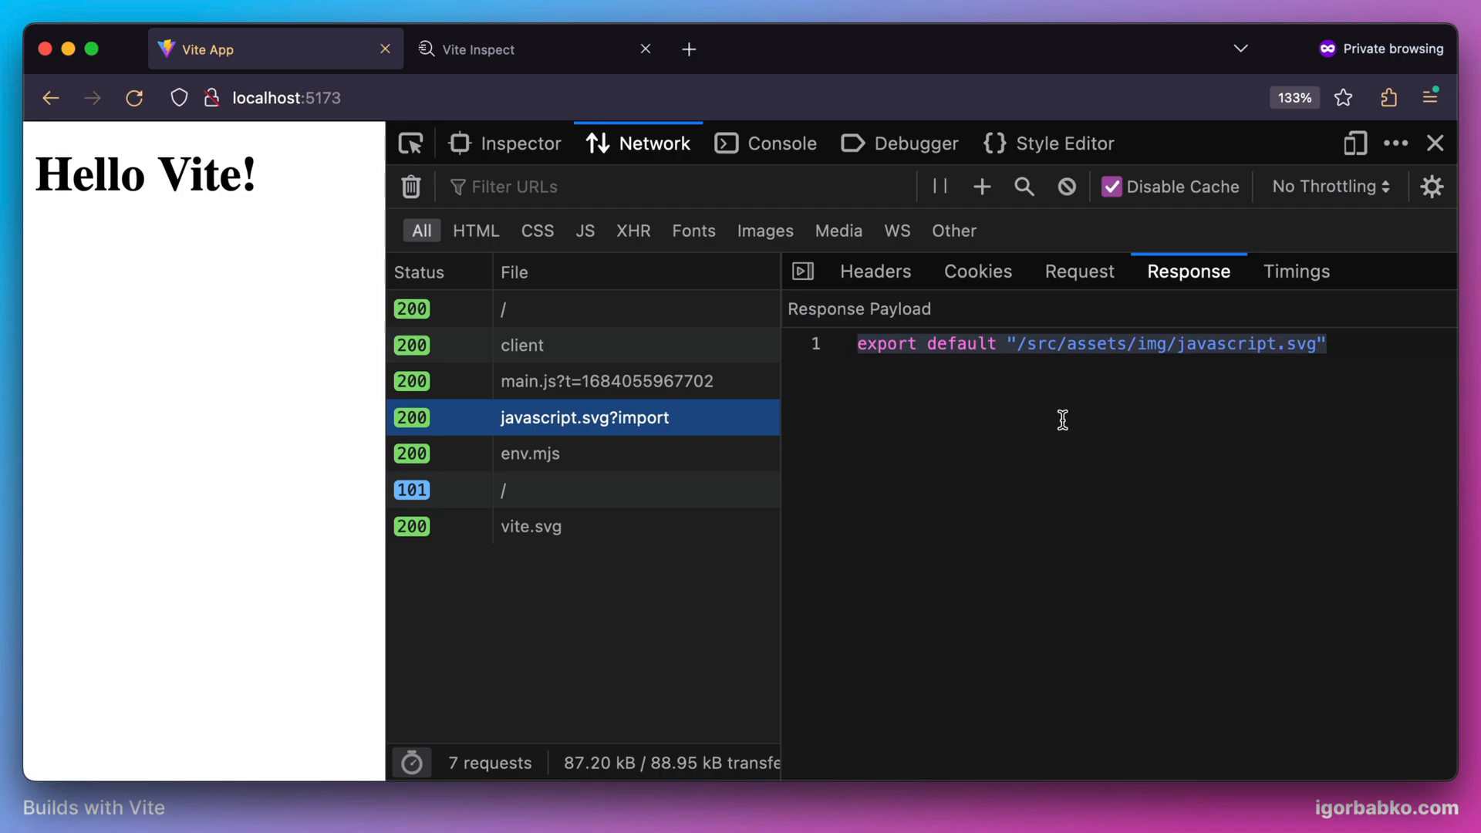
left_click(610, 381)
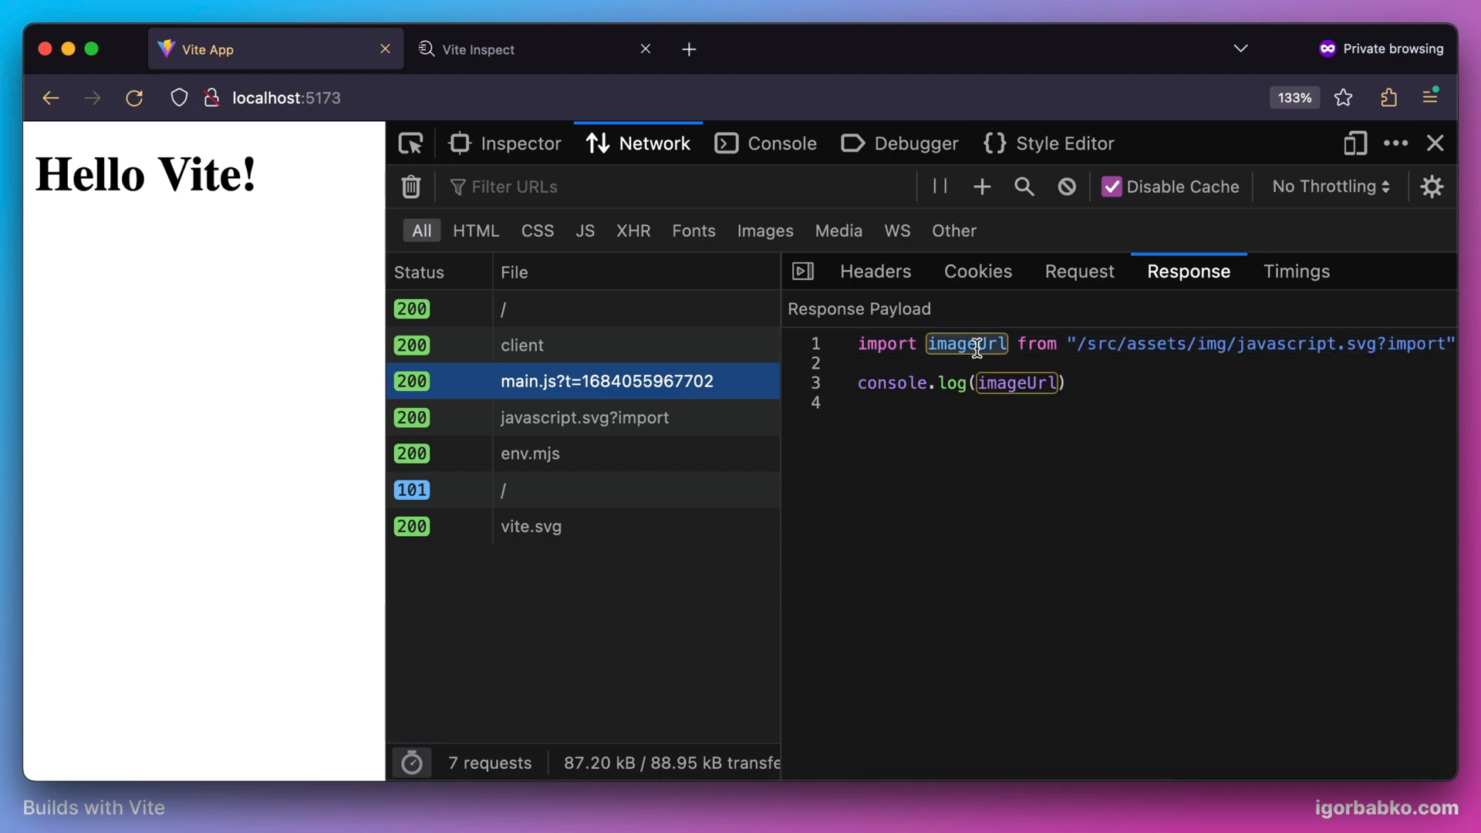
mouse_move(962, 490)
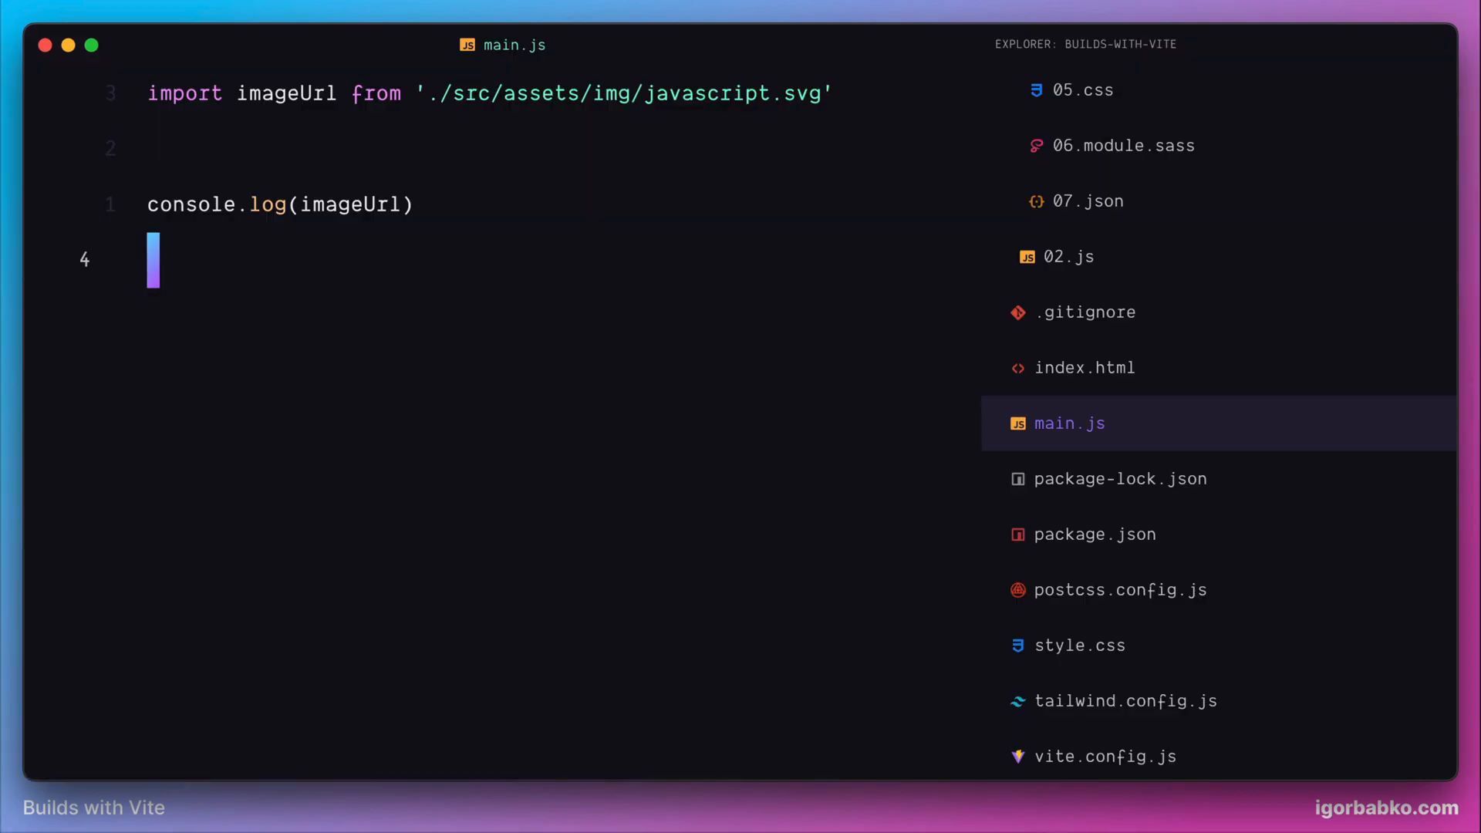
Step: Add an <img> element with id "image" to index.html
left_click(1085, 367)
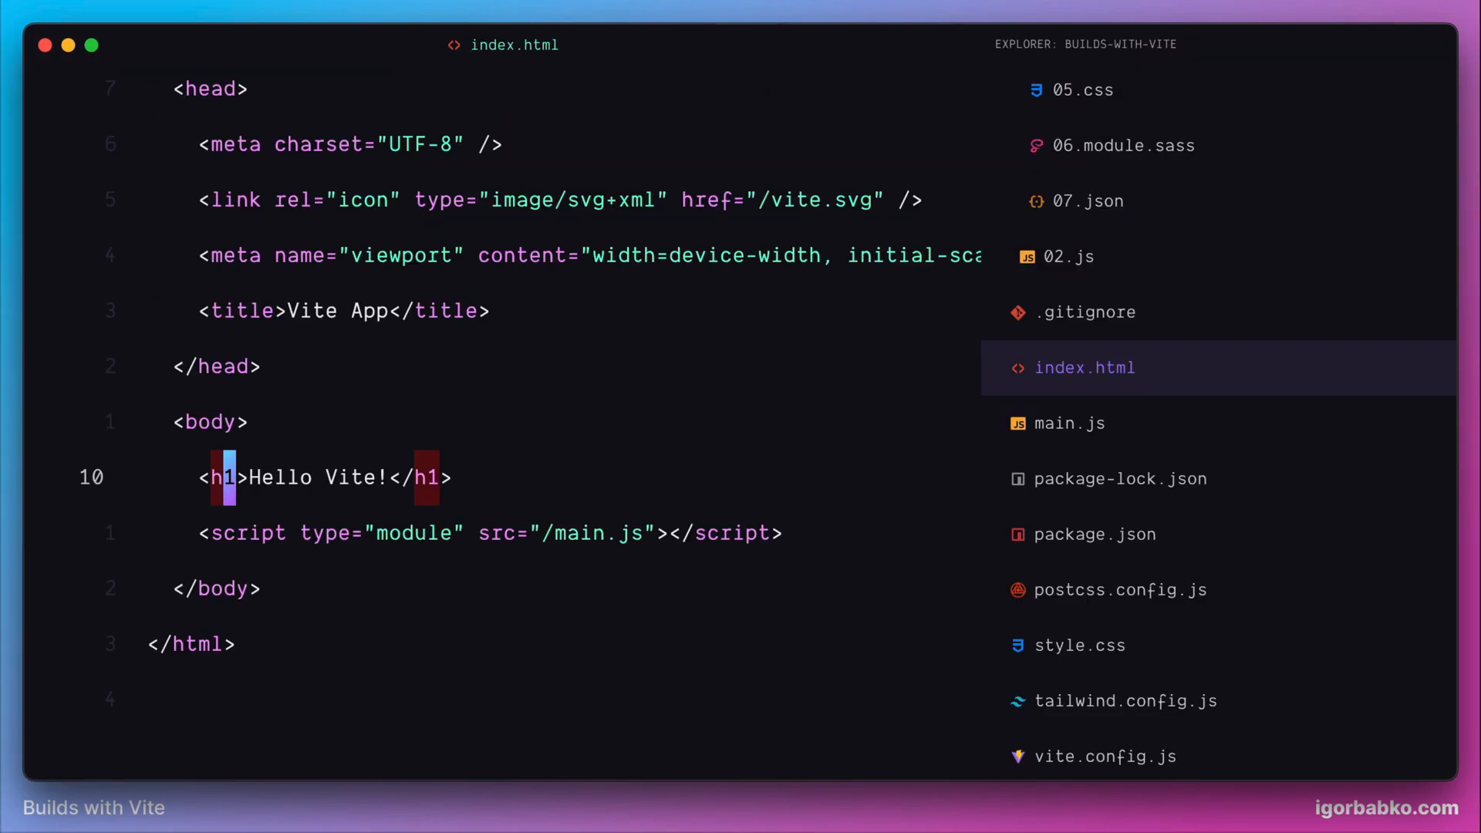
type("<img src=\"\" >")
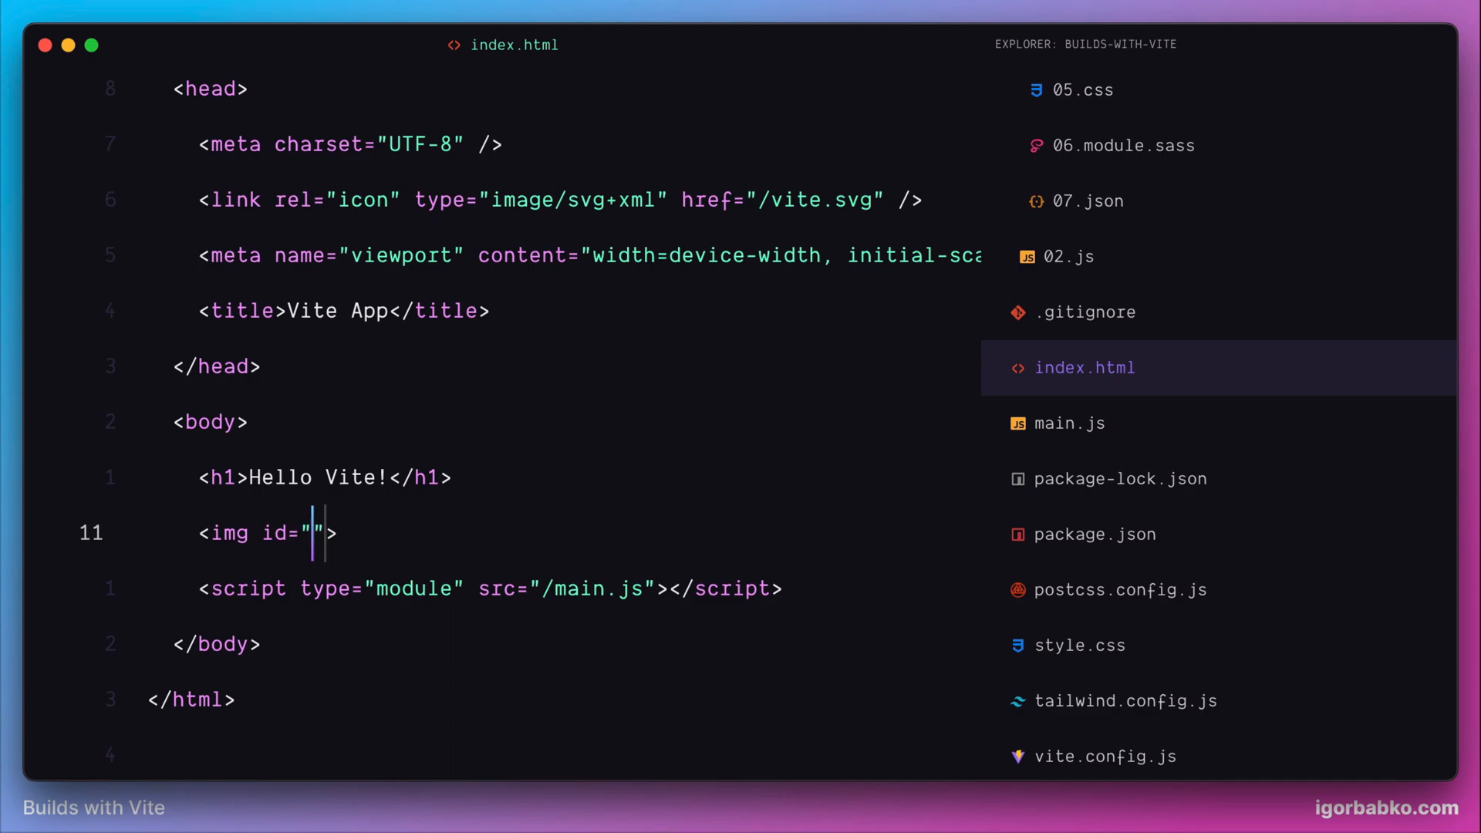
type("image")
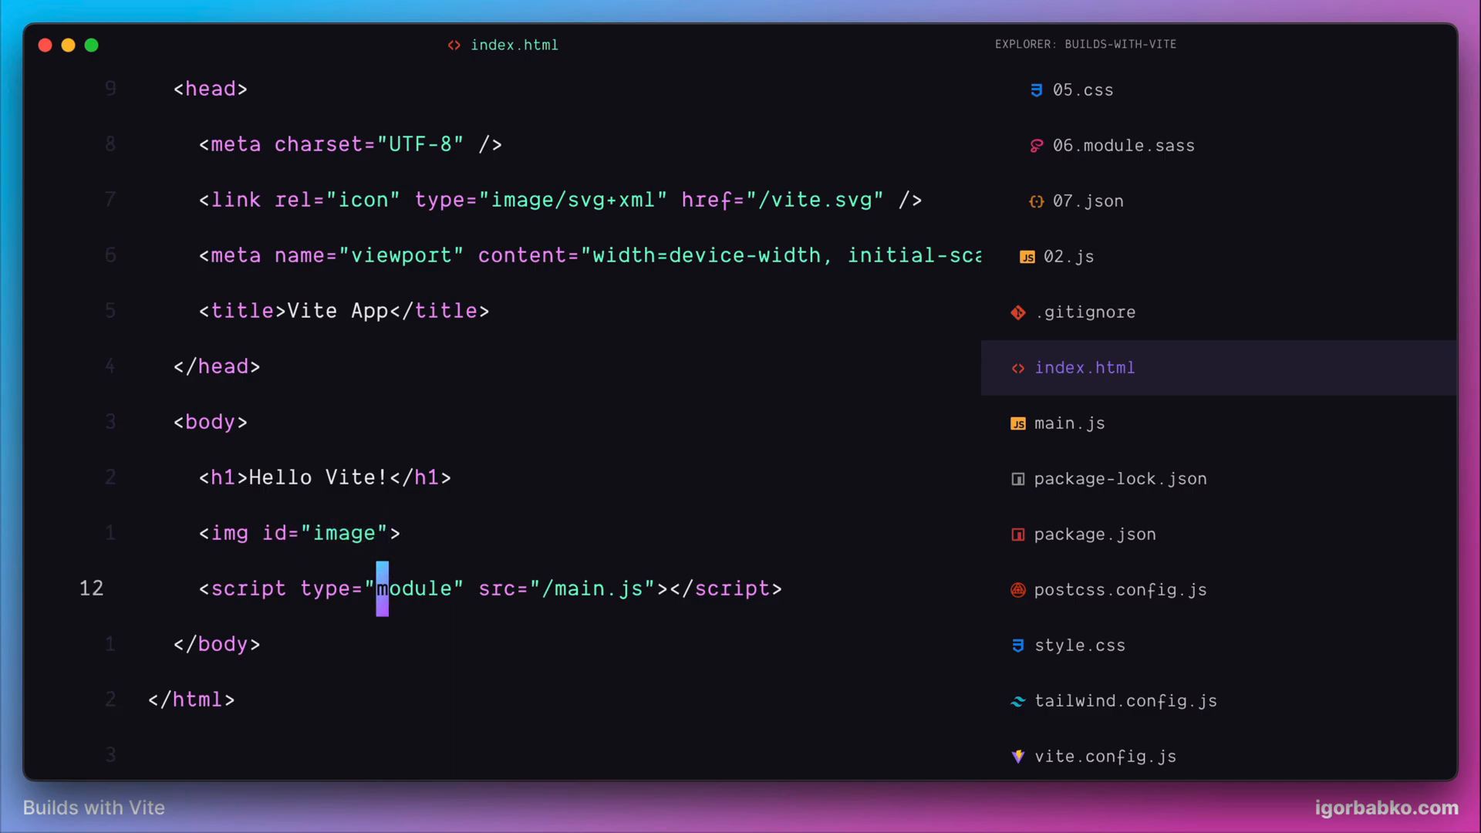
left_click(1071, 422)
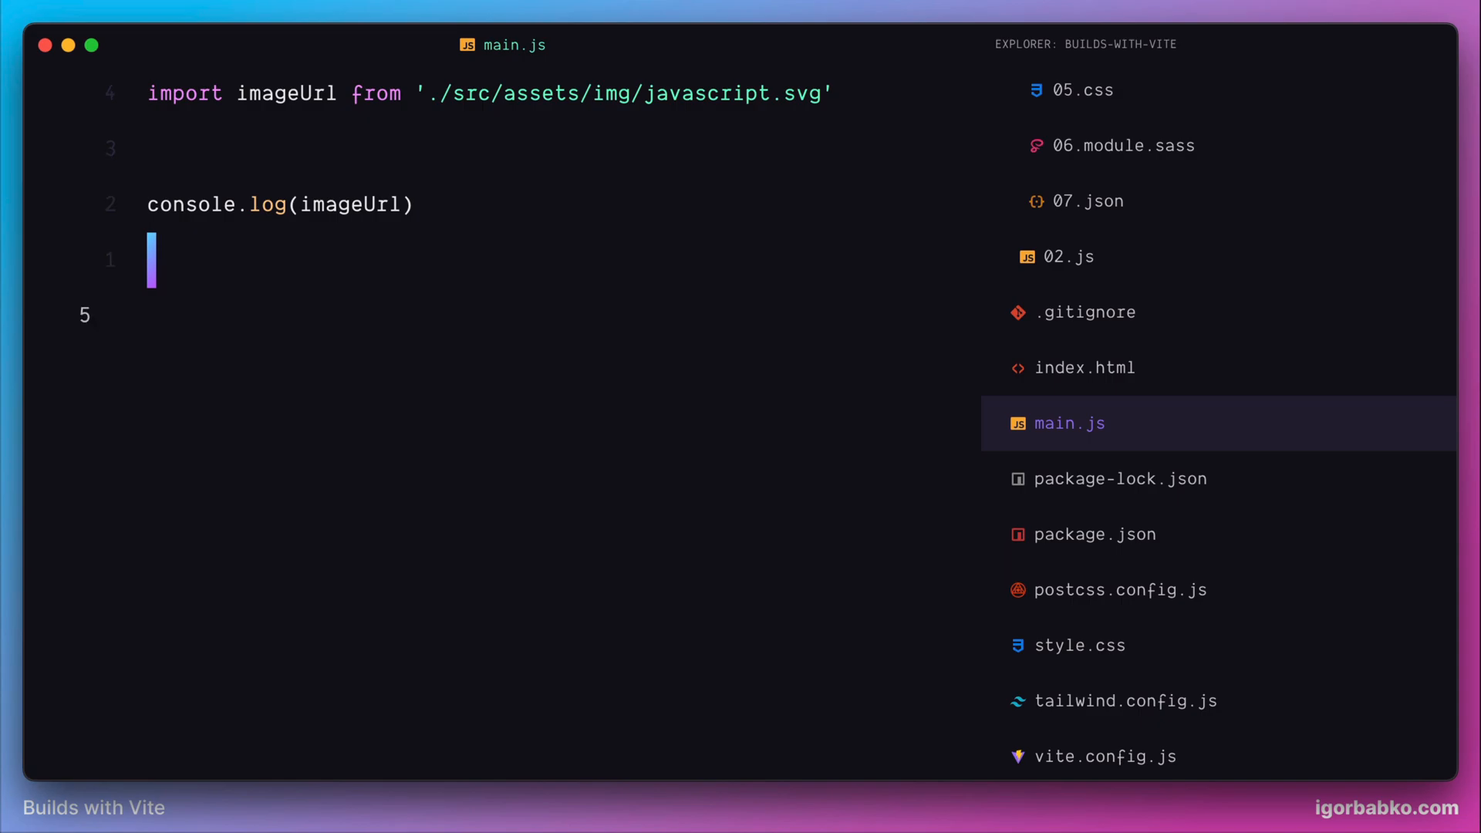
Step: In main.js, set document.getElementById('image').src = imageUrl
type("document.getE")
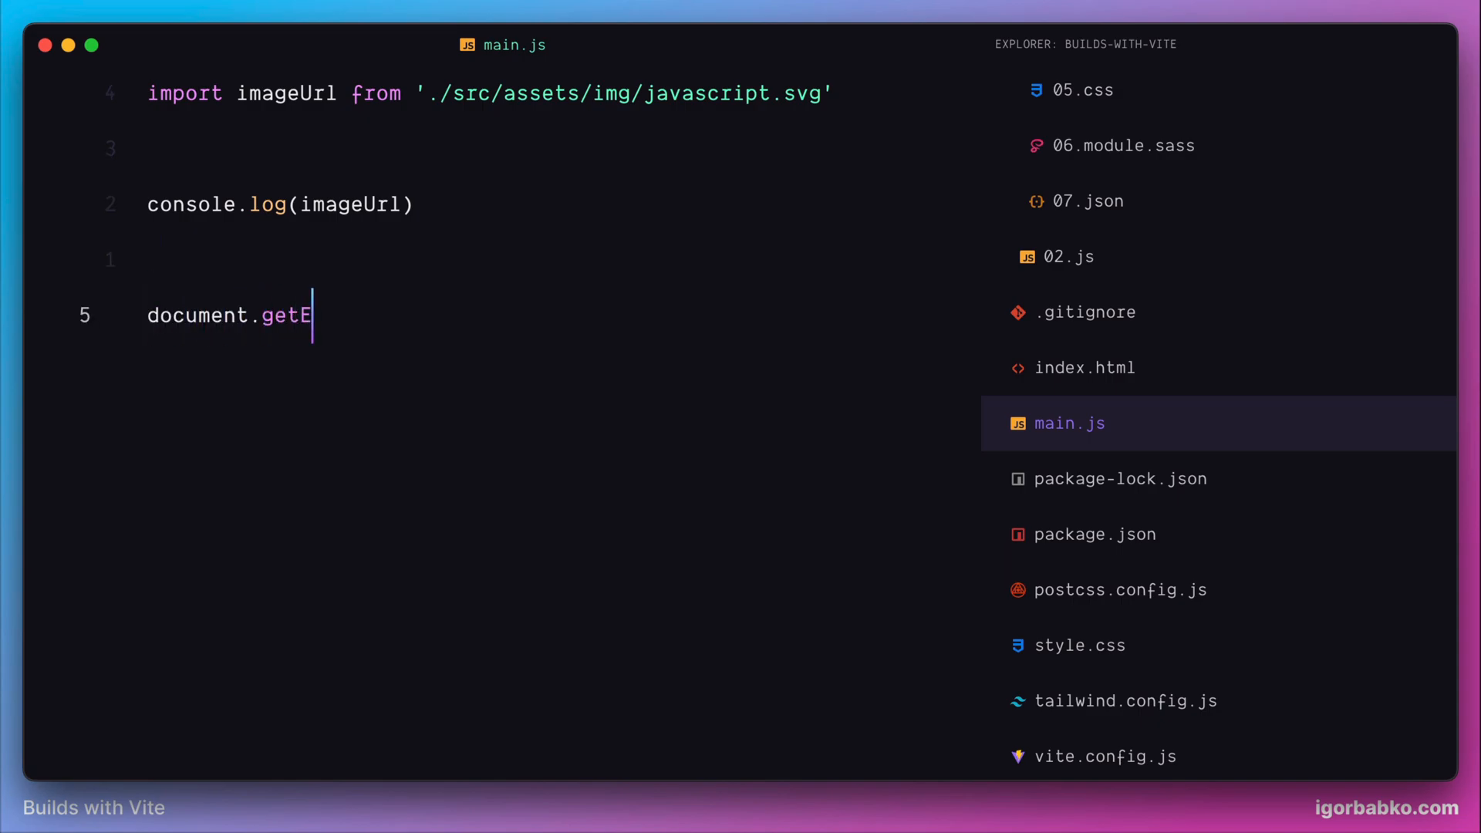
type("lementById()")
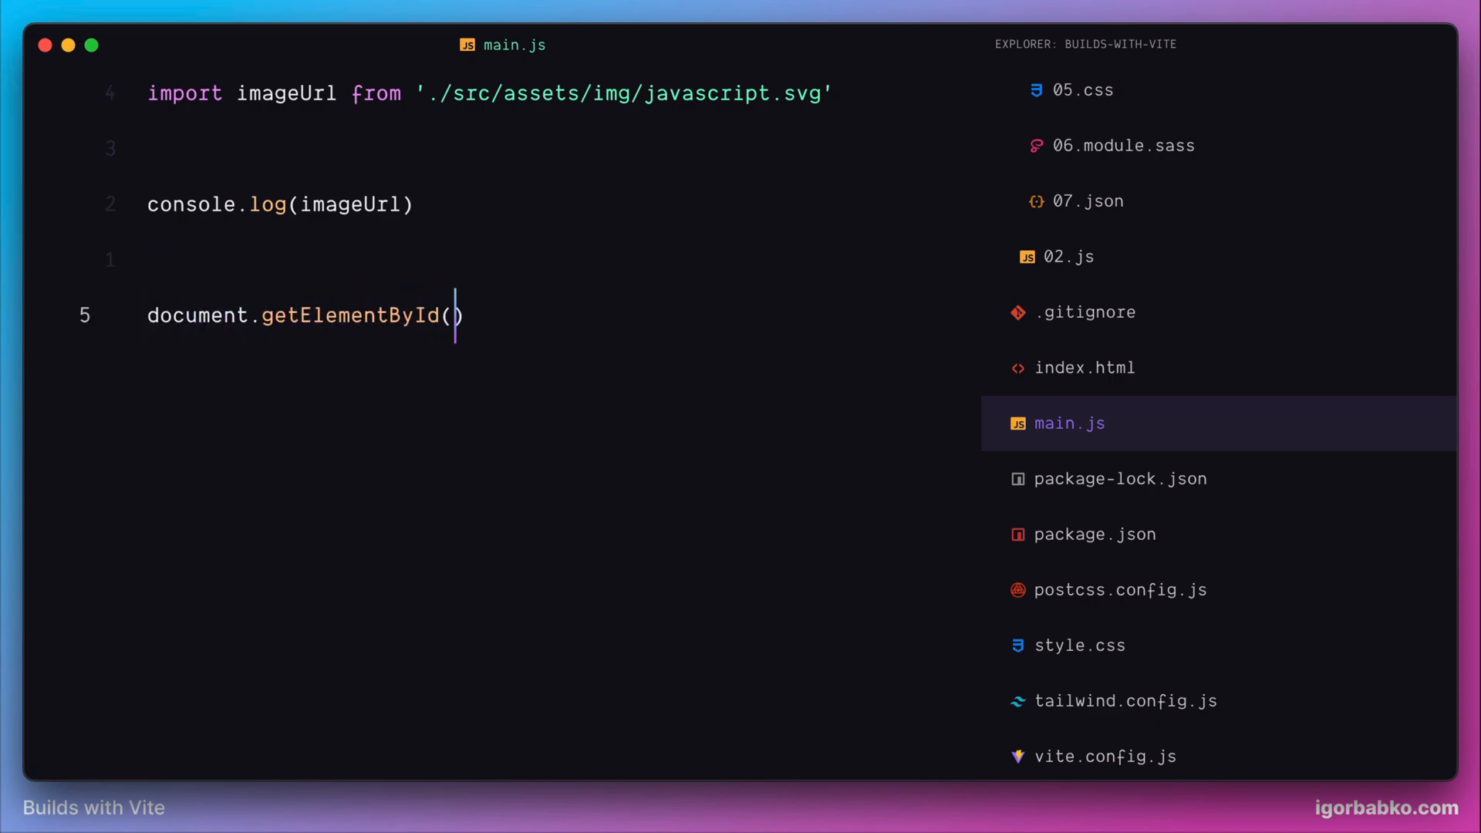
type("'imag'")
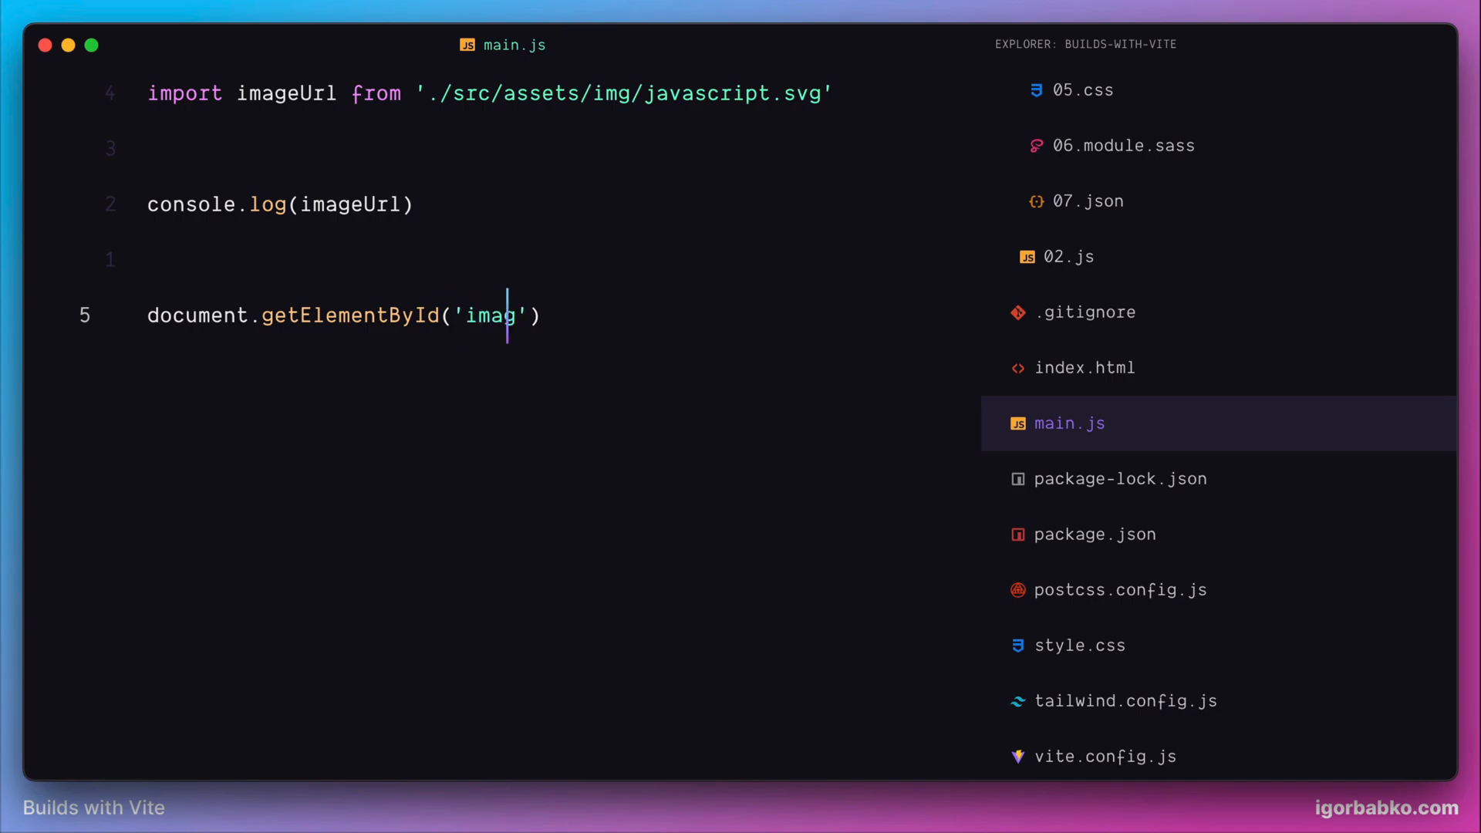
type("e').src = ima")
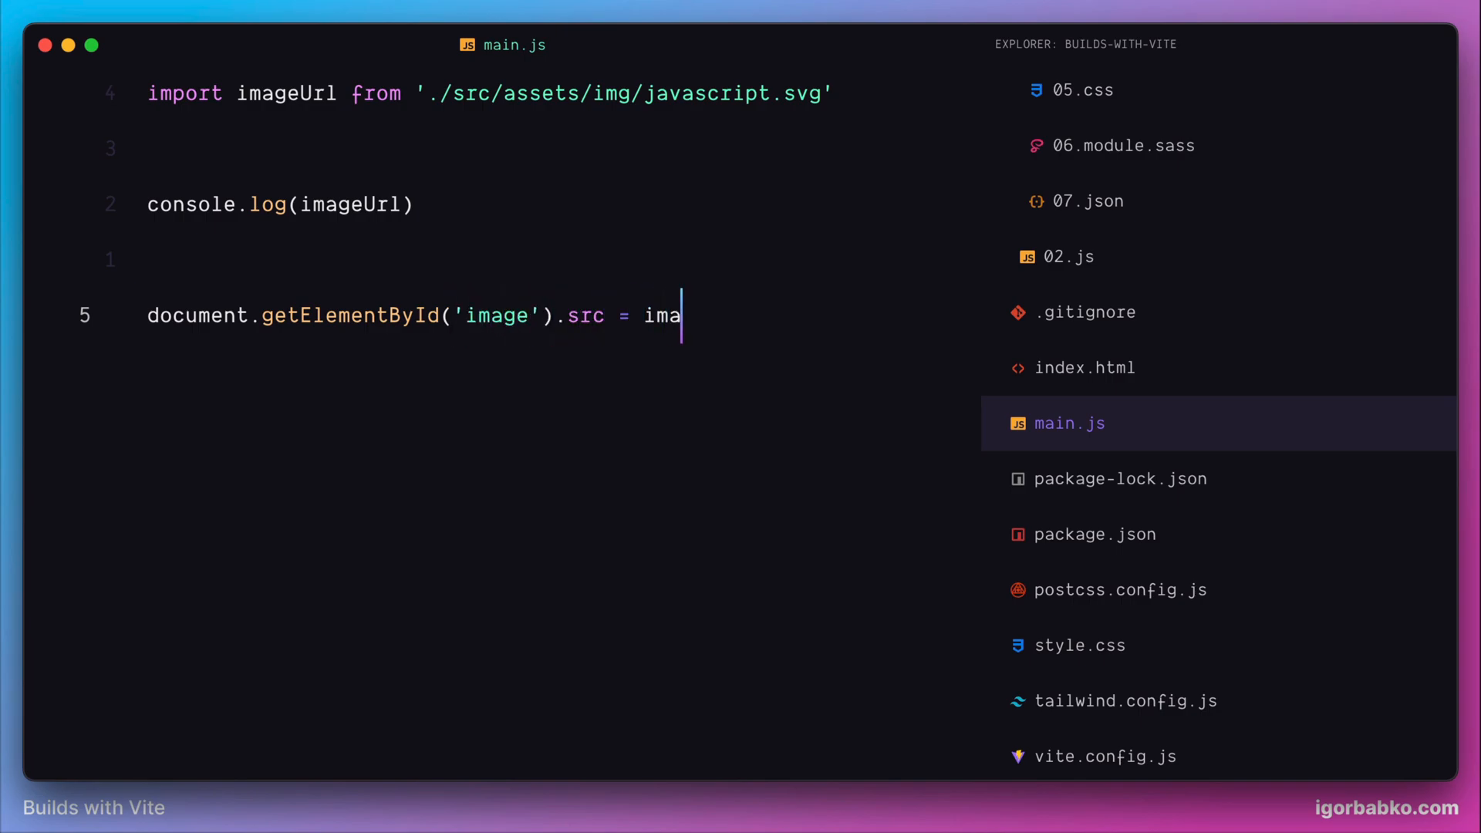
type("geUrl")
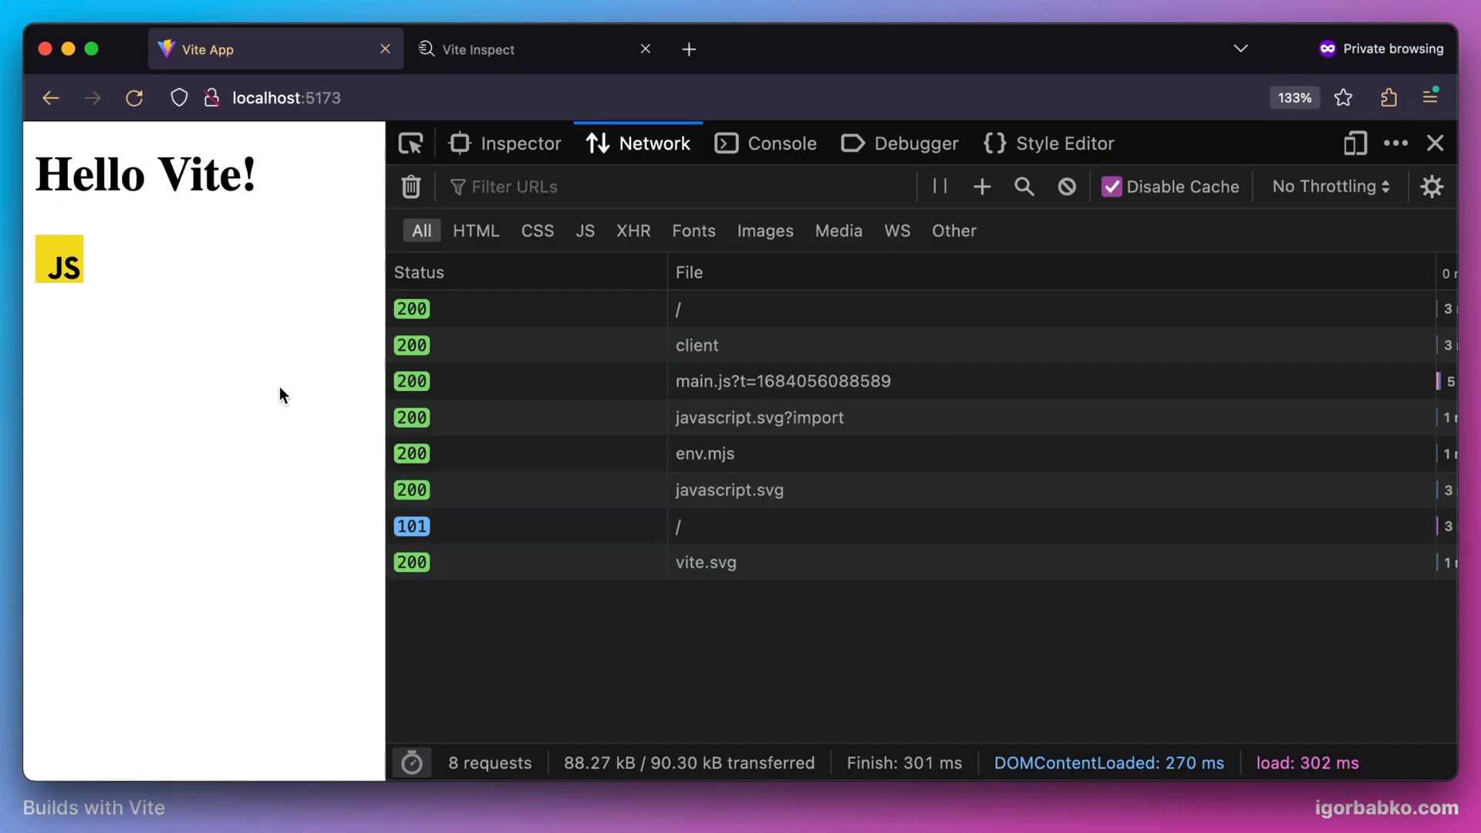
Step: Inspect the img element, then view the javascript.svg, javascript.svg?import and main.js responses, highlighting imageUrl uses
left_click(504, 142)
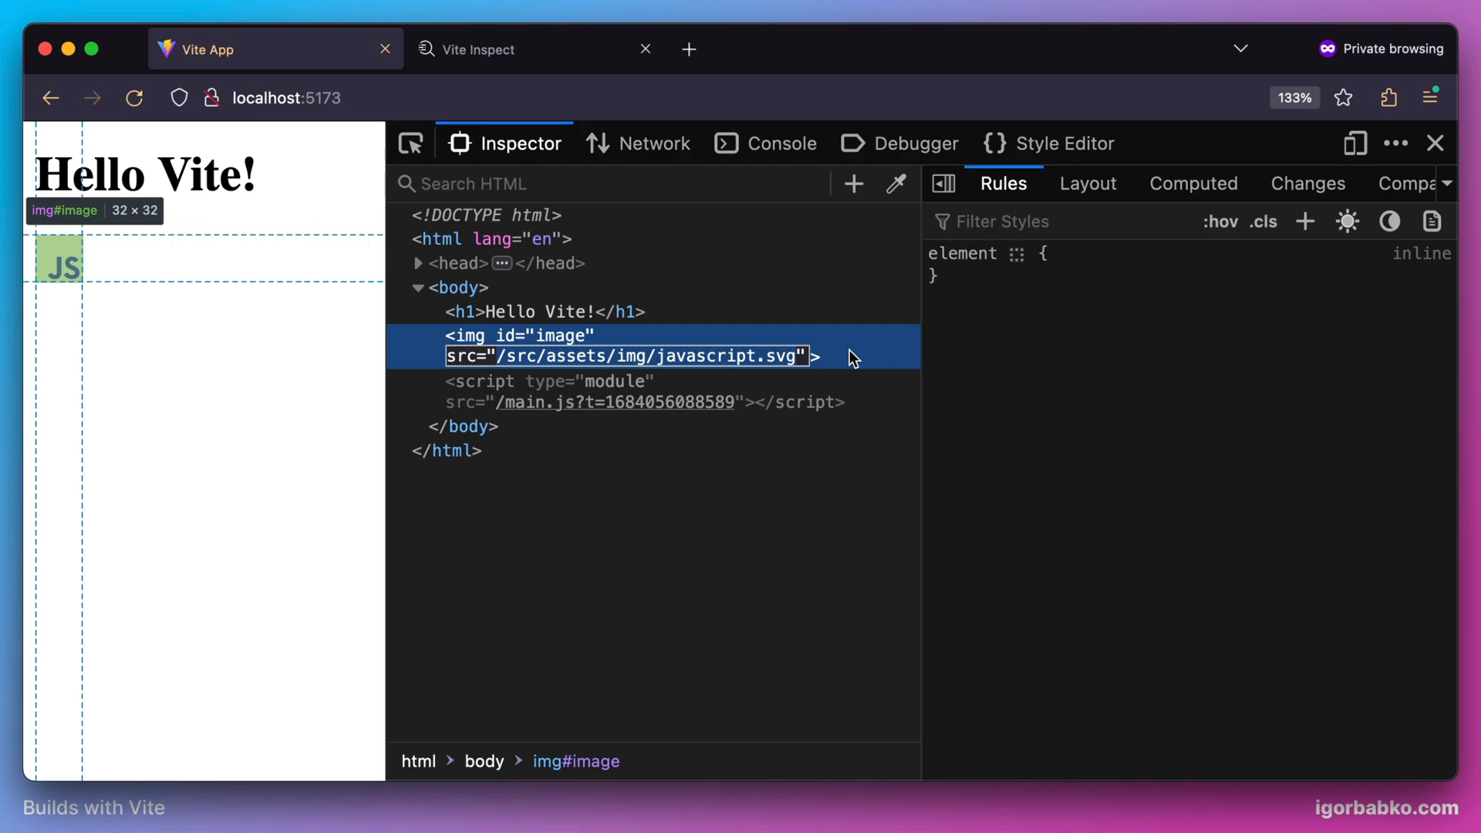
left_click(637, 143)
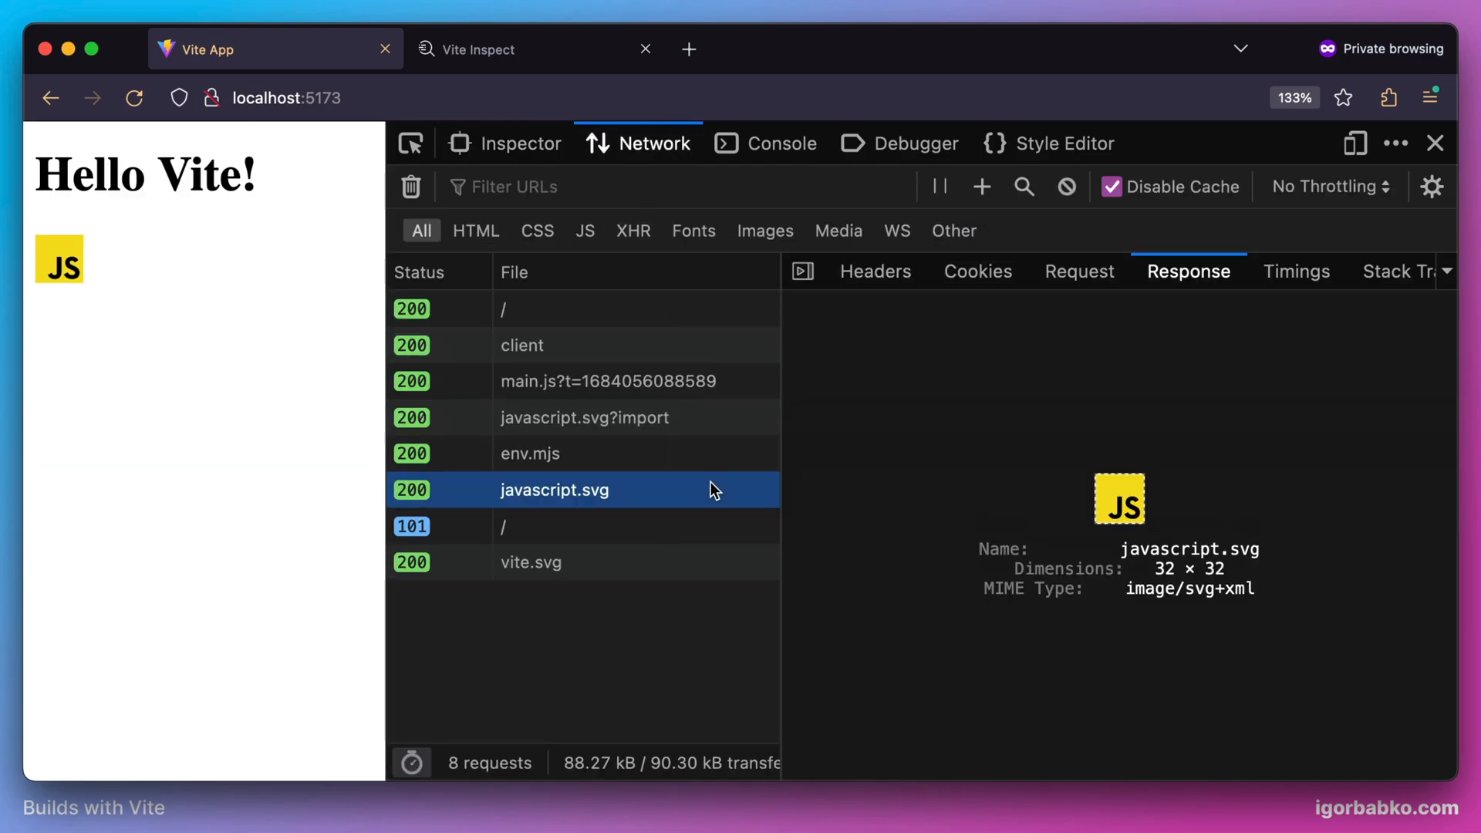
left_click(583, 418)
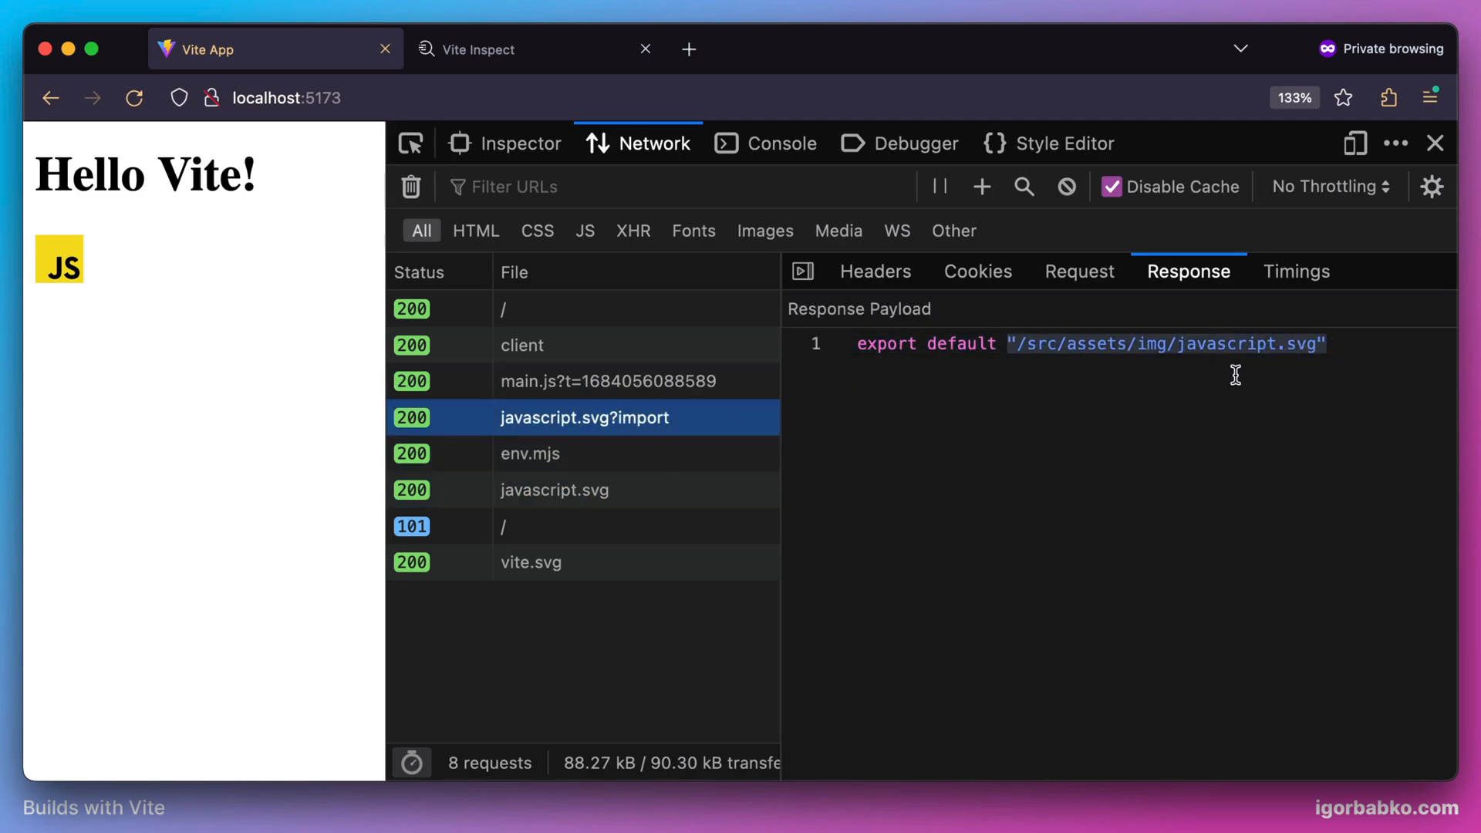
left_click(607, 381)
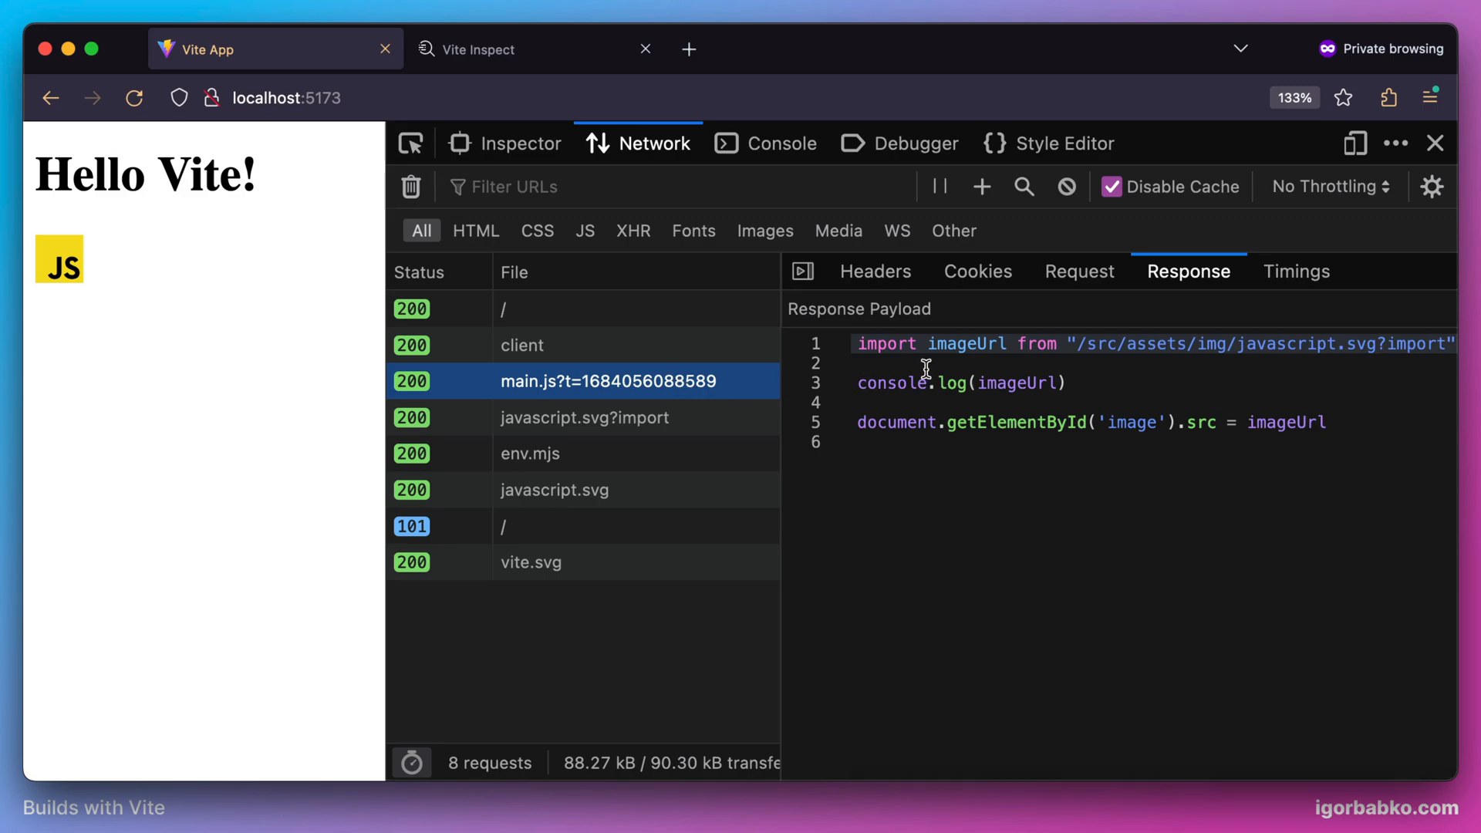
double_click(1285, 423)
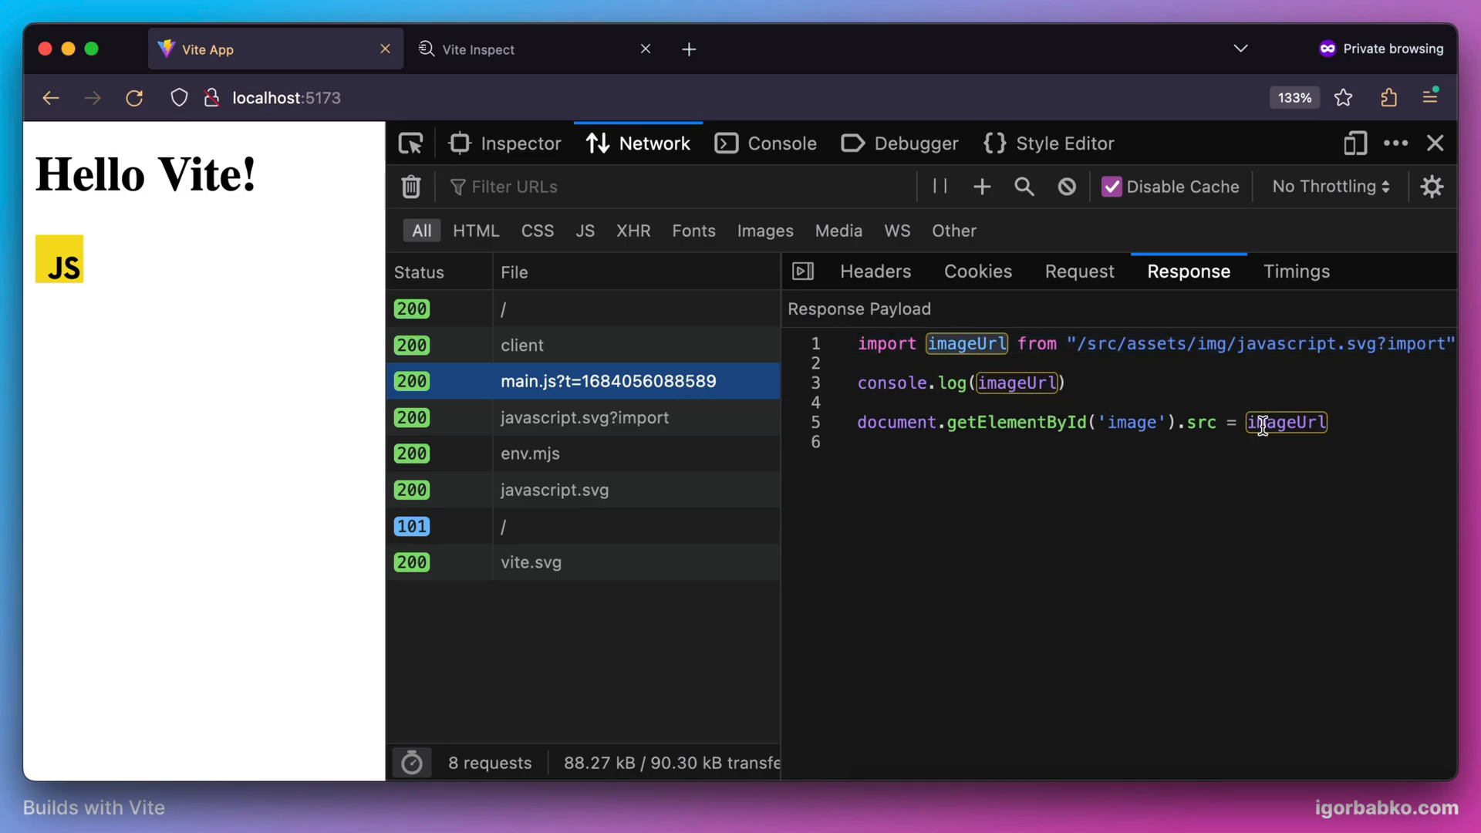
mouse_move(1204, 427)
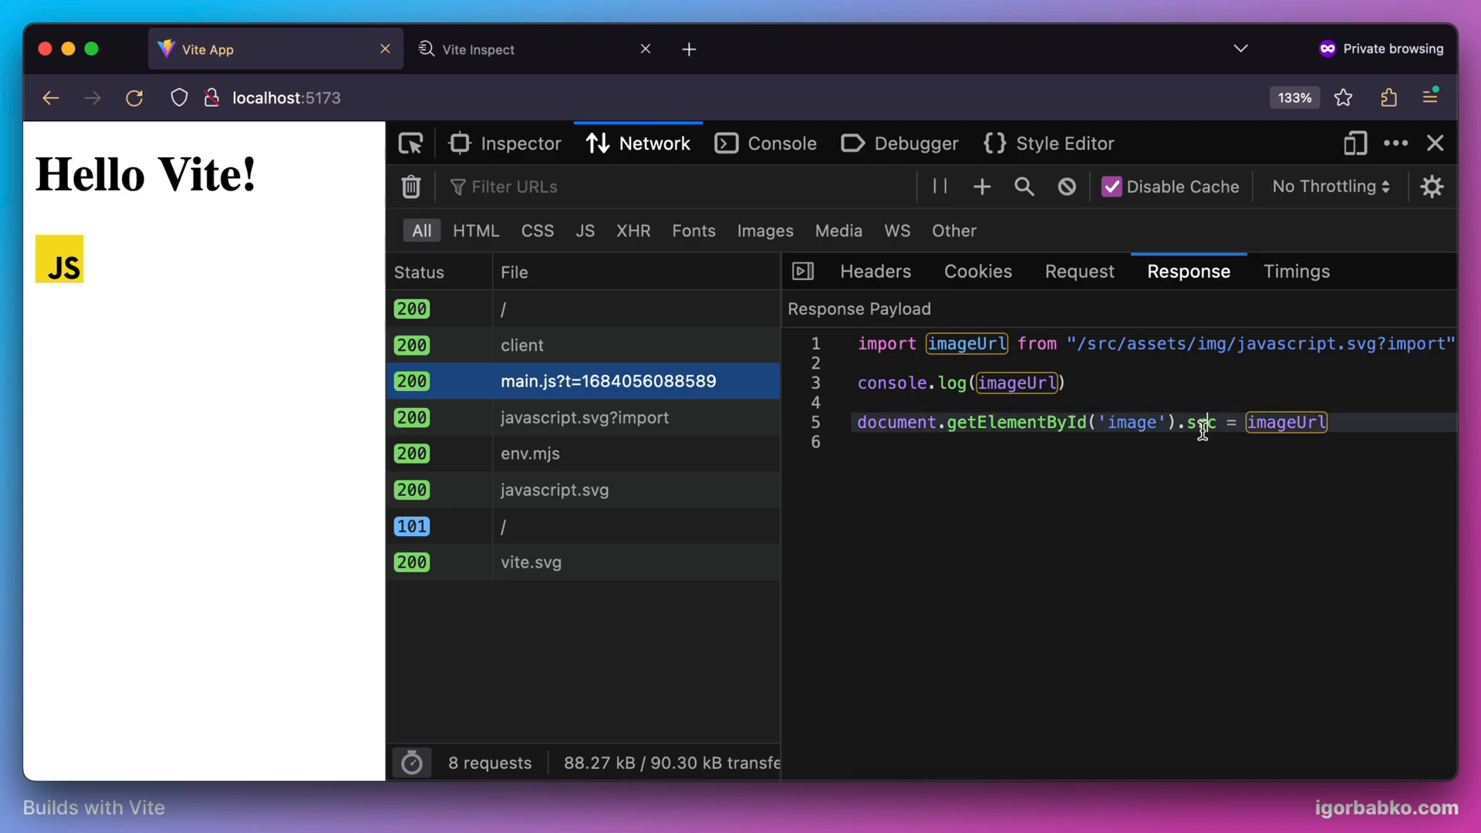
mouse_move(658, 657)
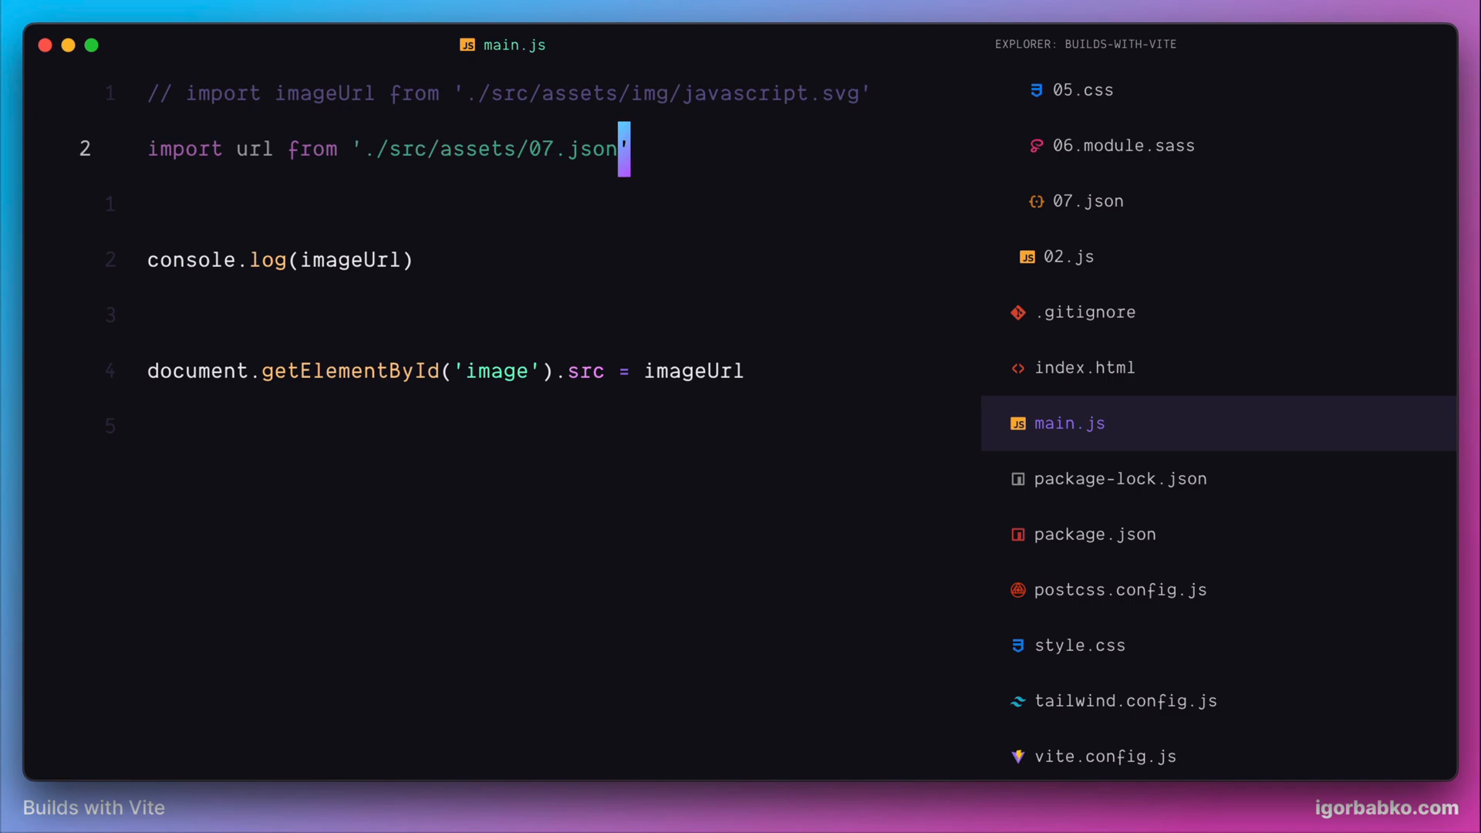
Step: Import url from './src/assets/07.json?url' and log url instead
type("?url")
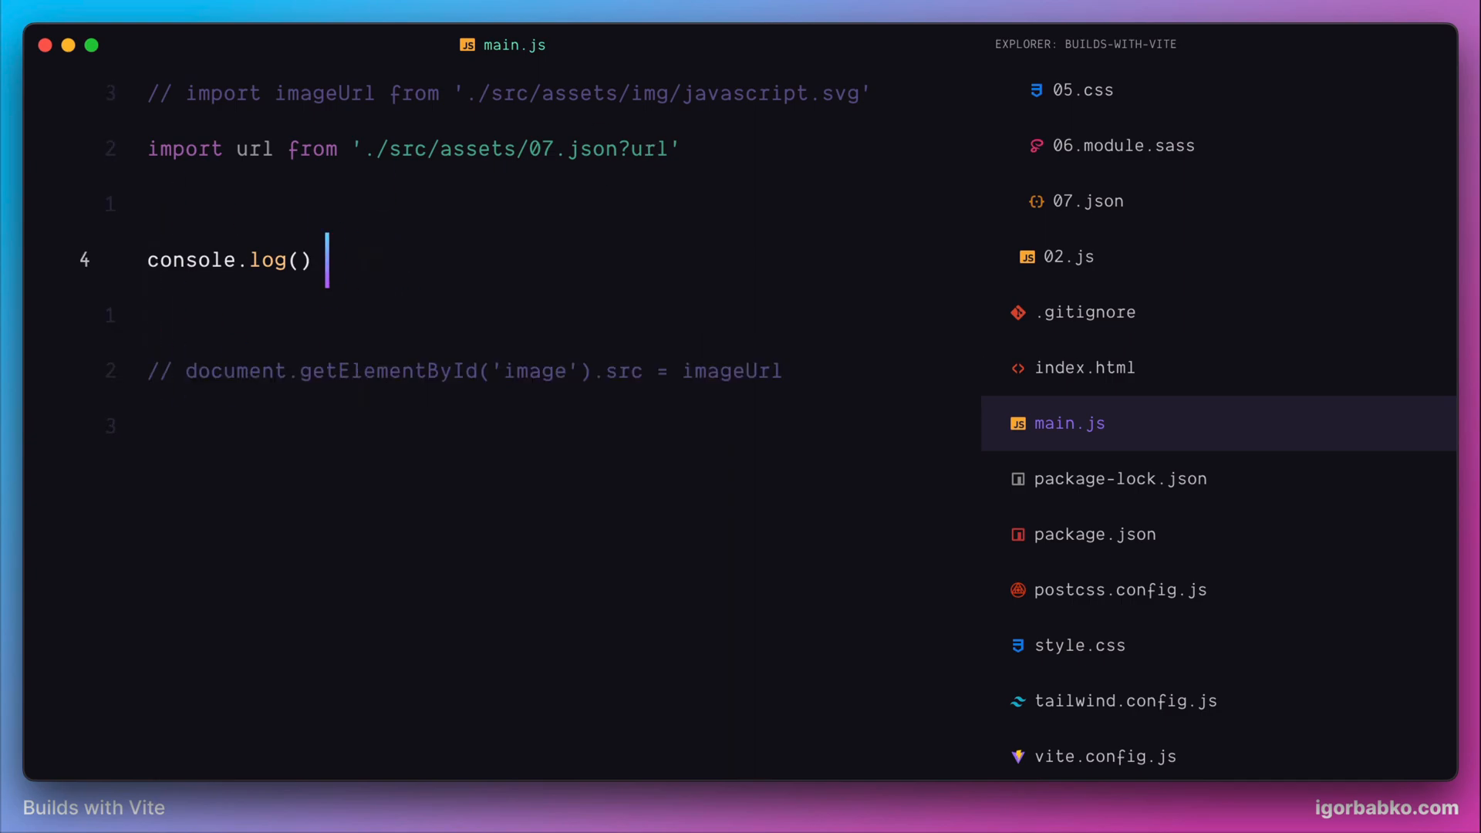
type("url")
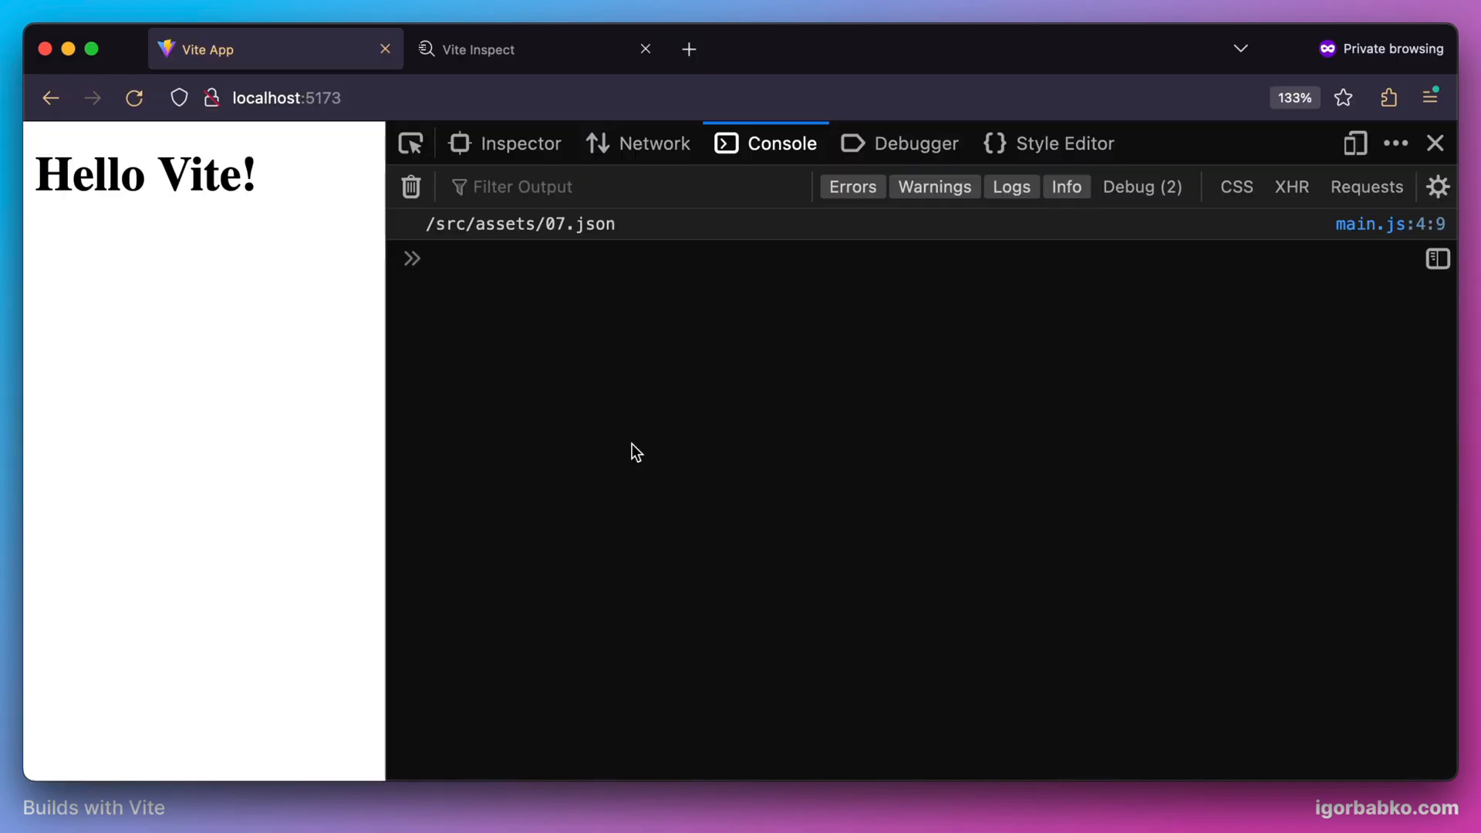
mouse_move(634, 333)
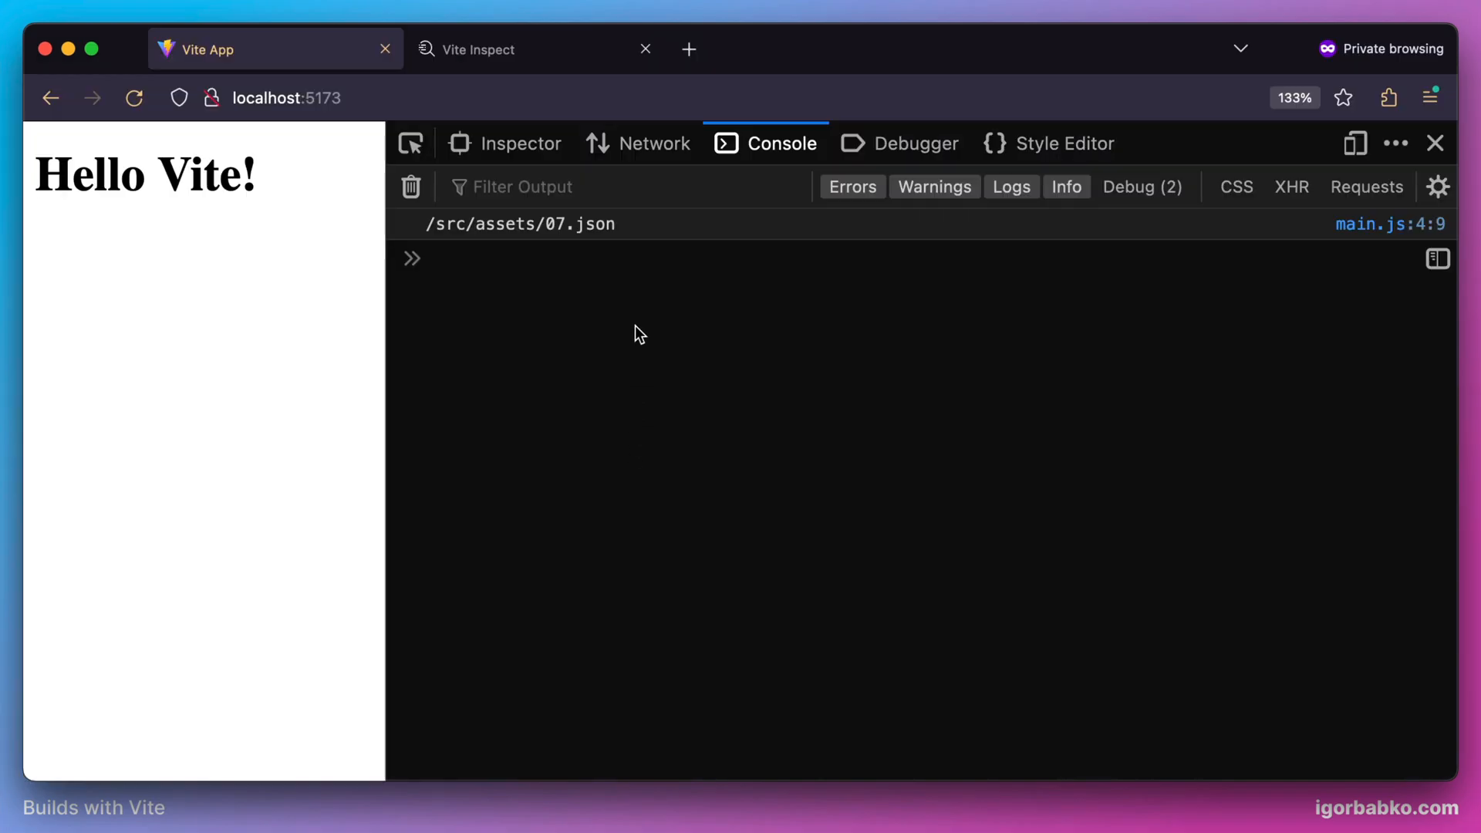
double_click(518, 223)
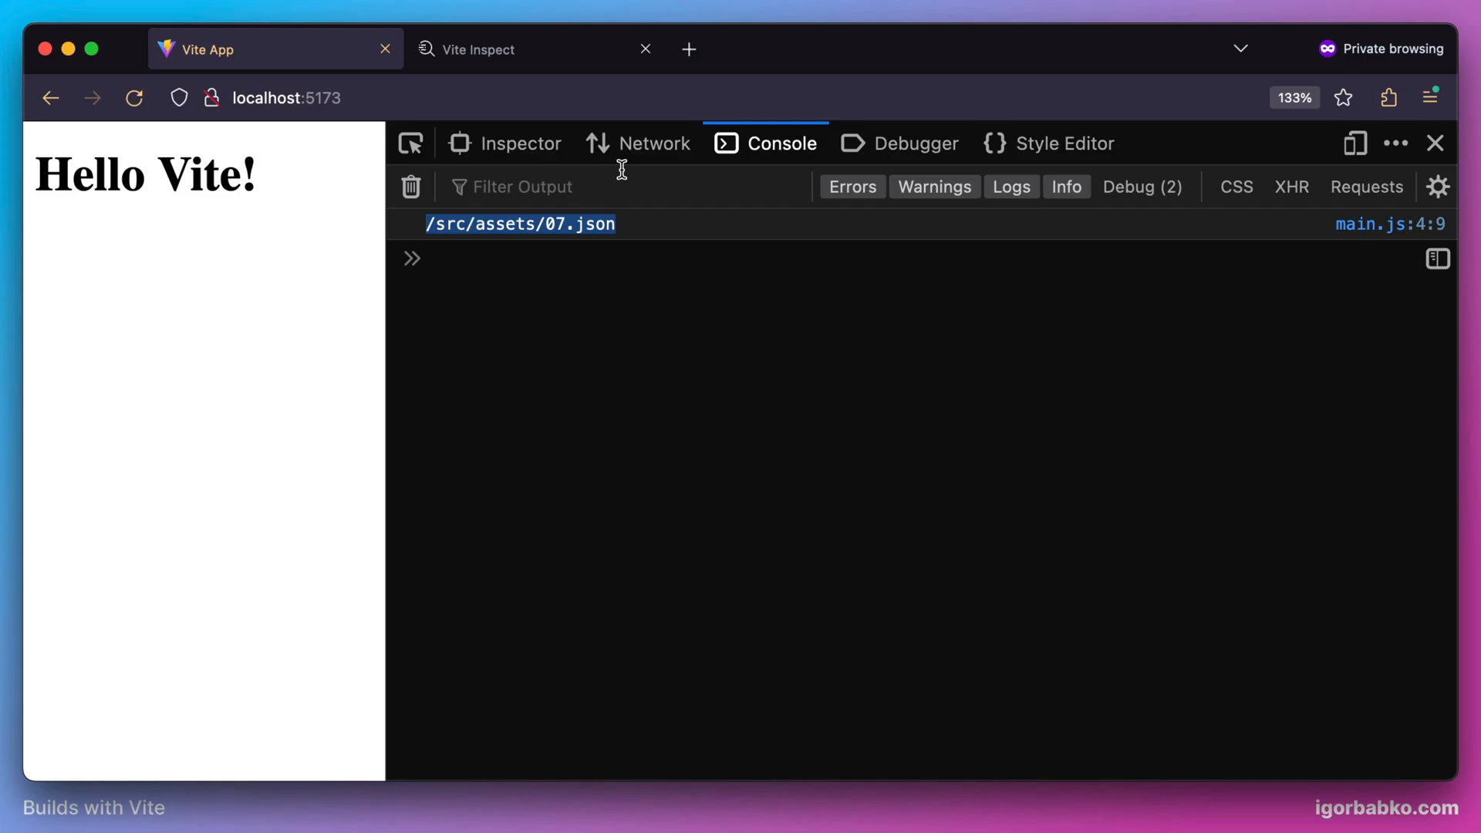
left_click(637, 142)
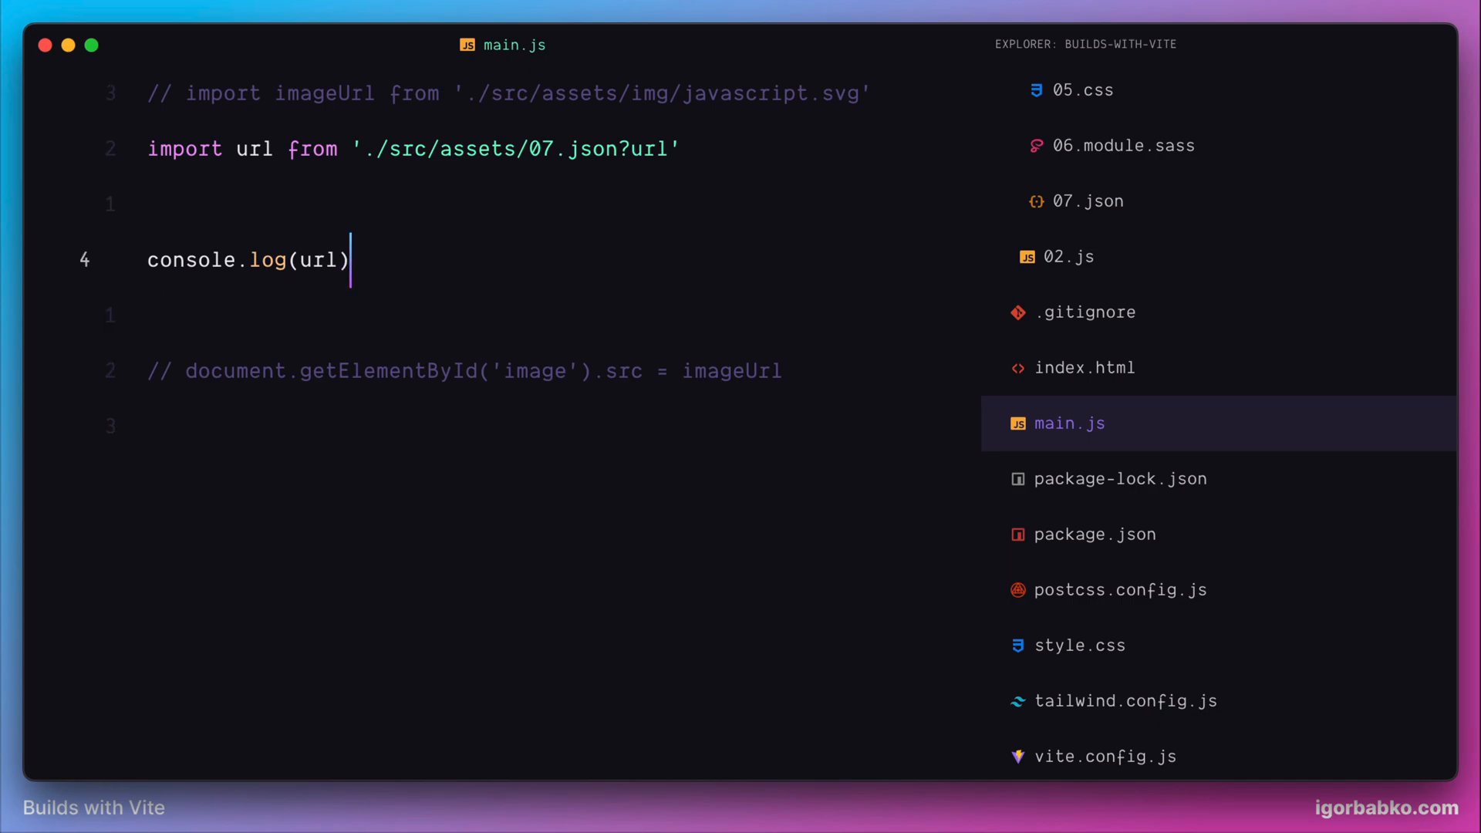
Step: Log imageUrl again and append ?raw to the javascript.svg import path
type("imageUrl")
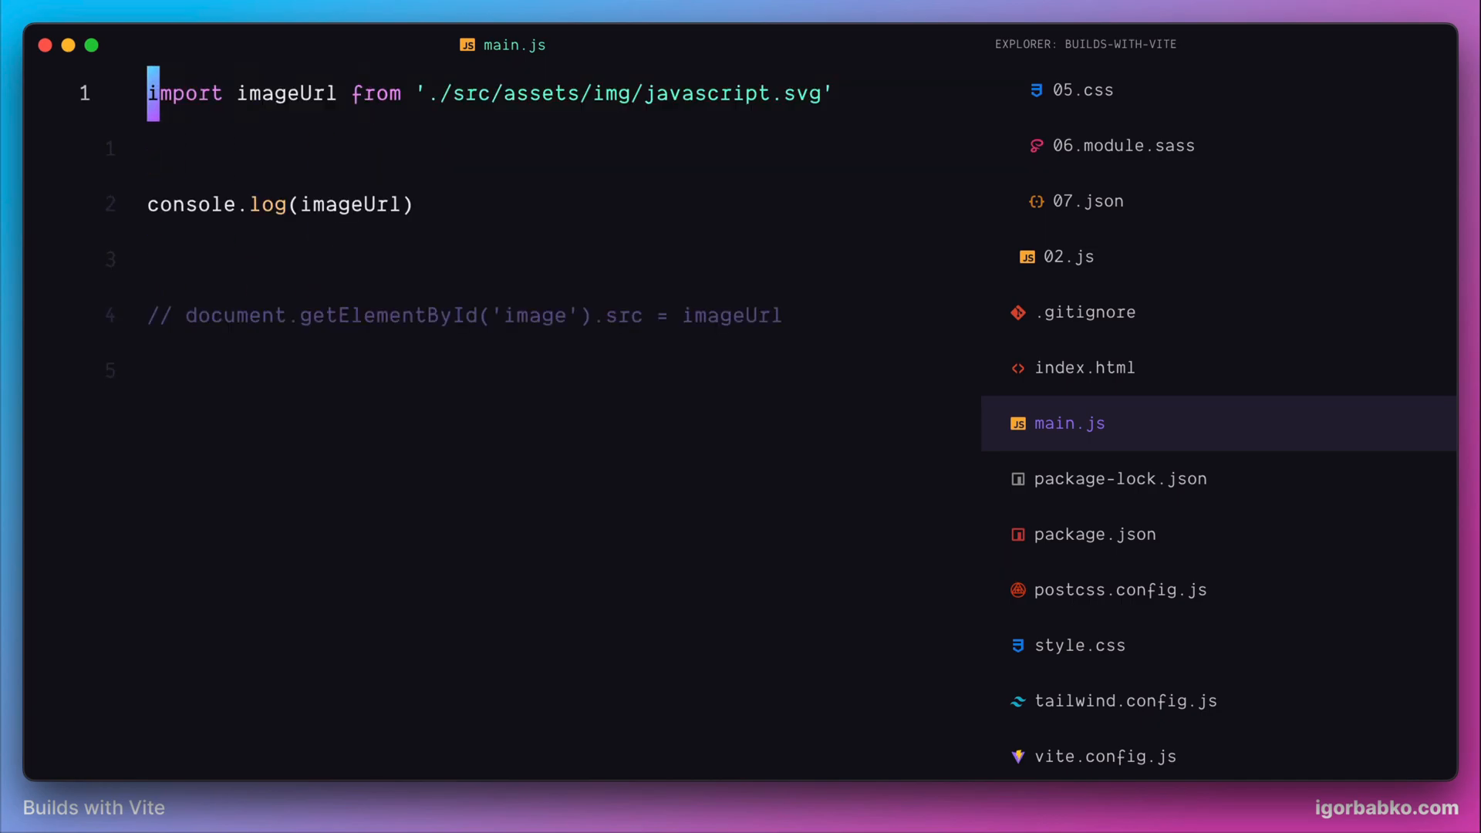
type("?")
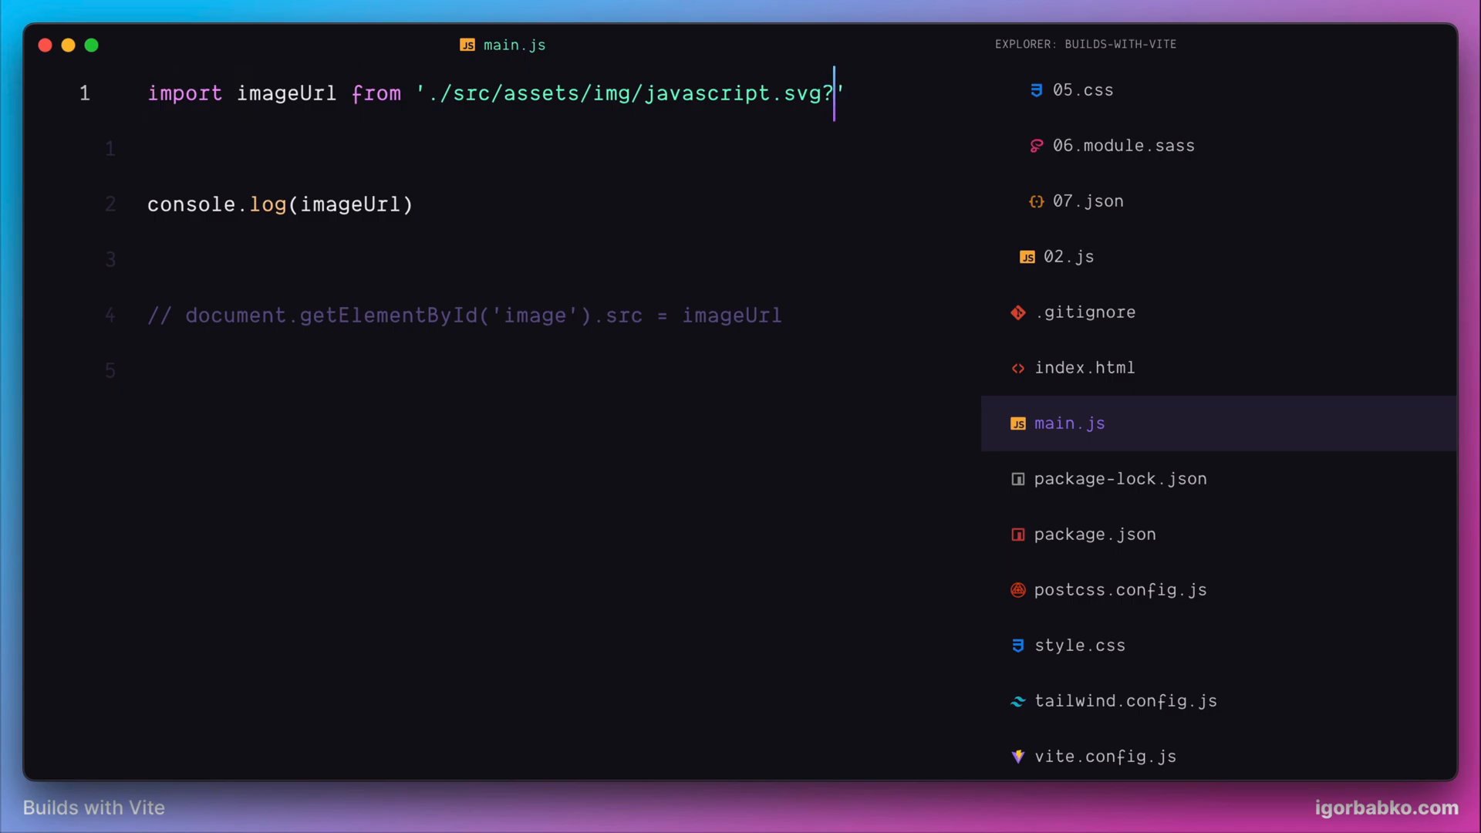
type("raw")
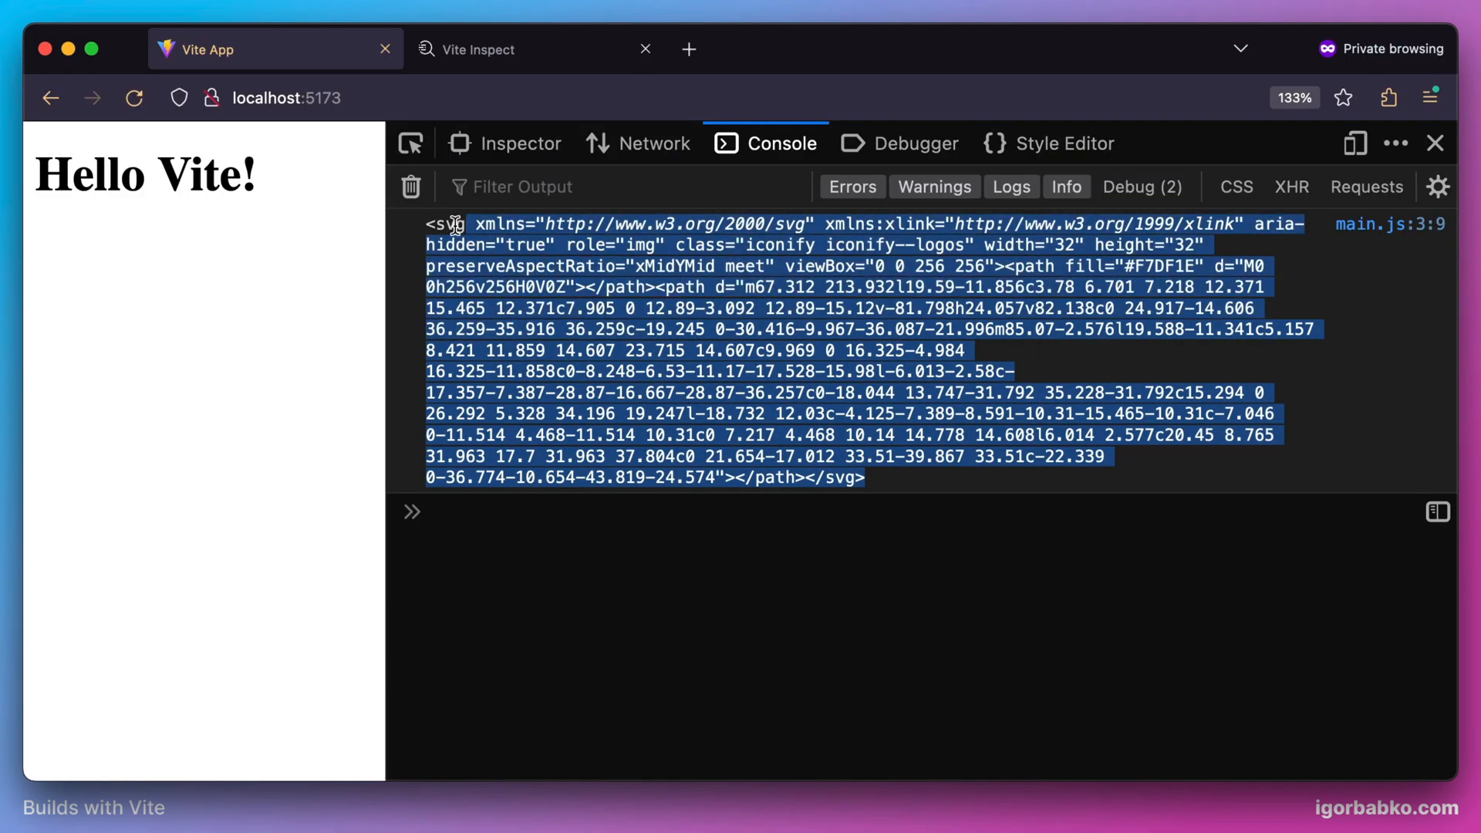
mouse_move(646, 257)
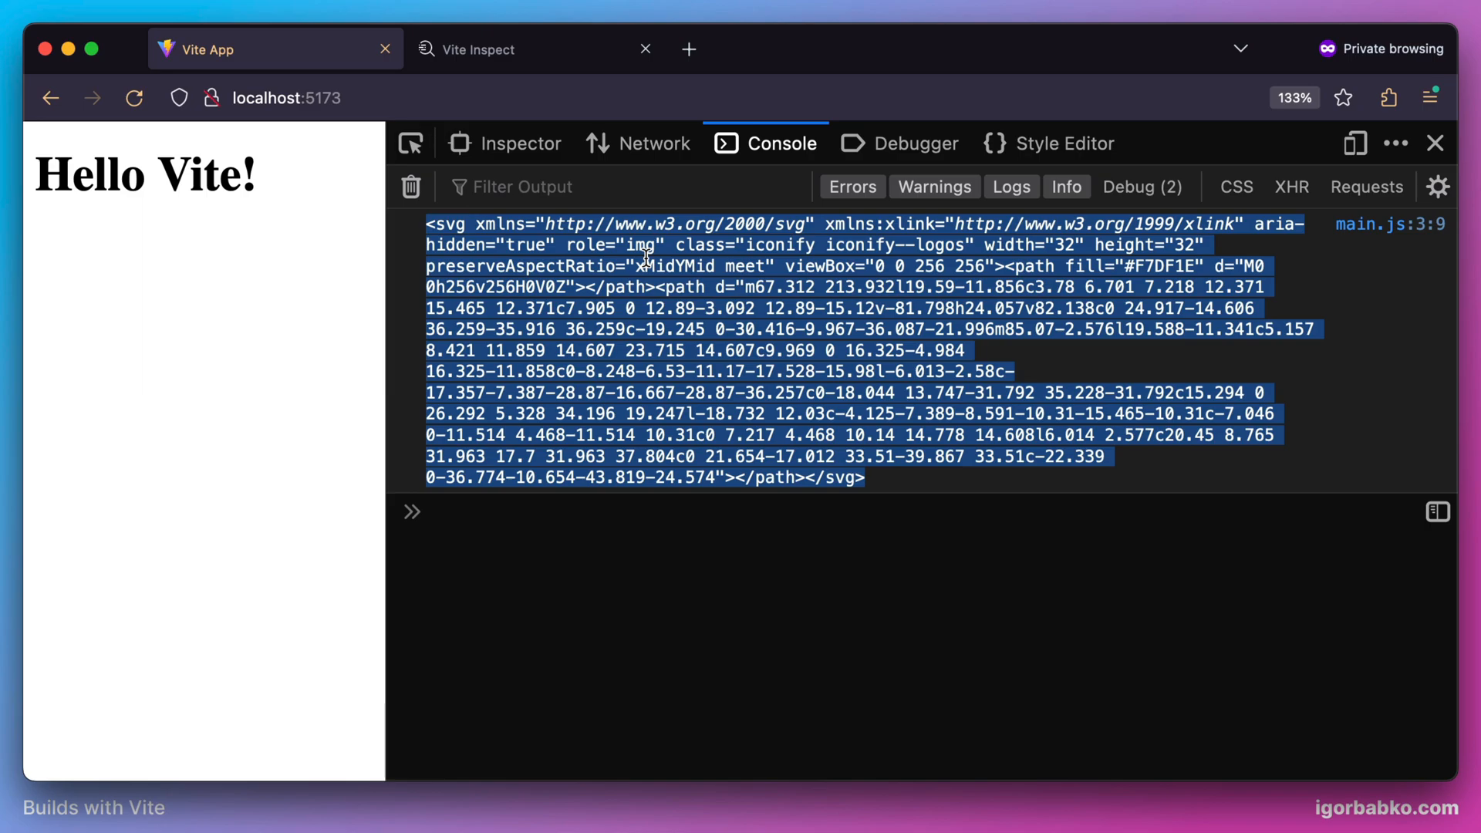
Step: View the Network requests, listing javascript.svg?import&raw alongside main.js
left_click(651, 143)
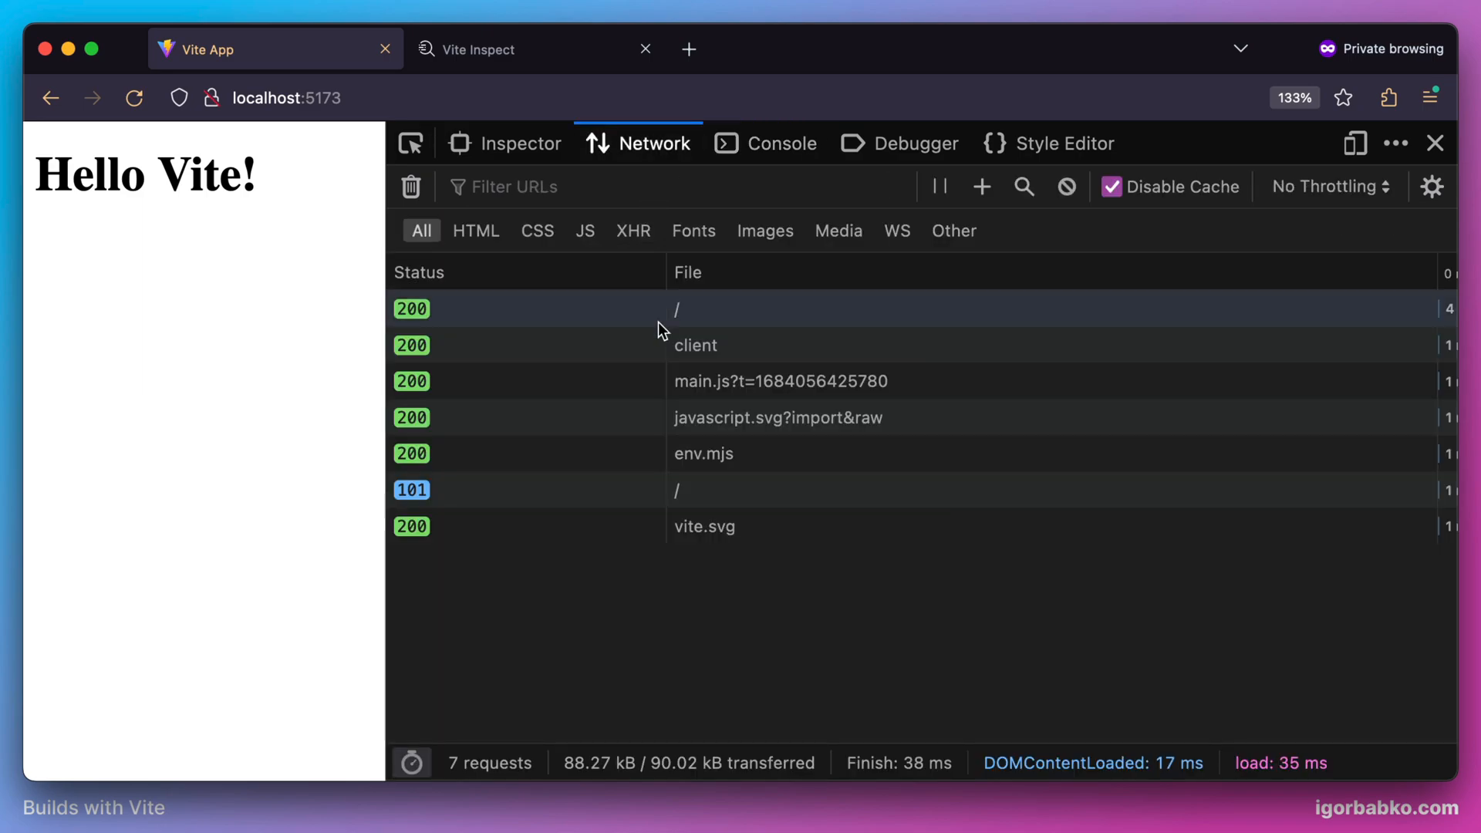